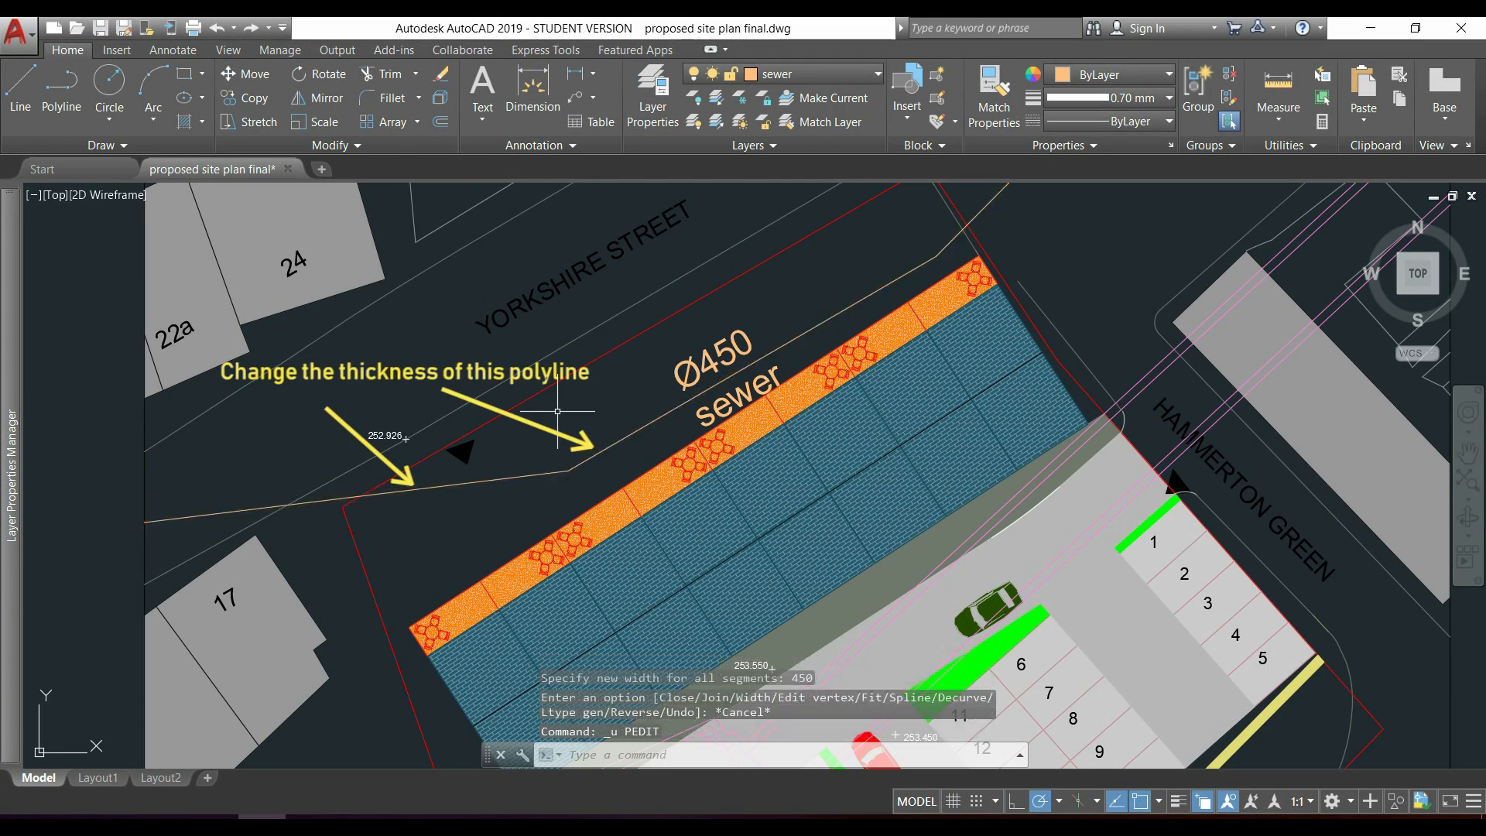
# Switch to the View ribbon tab with the whole site plan visible.
pyautogui.click(228, 50)
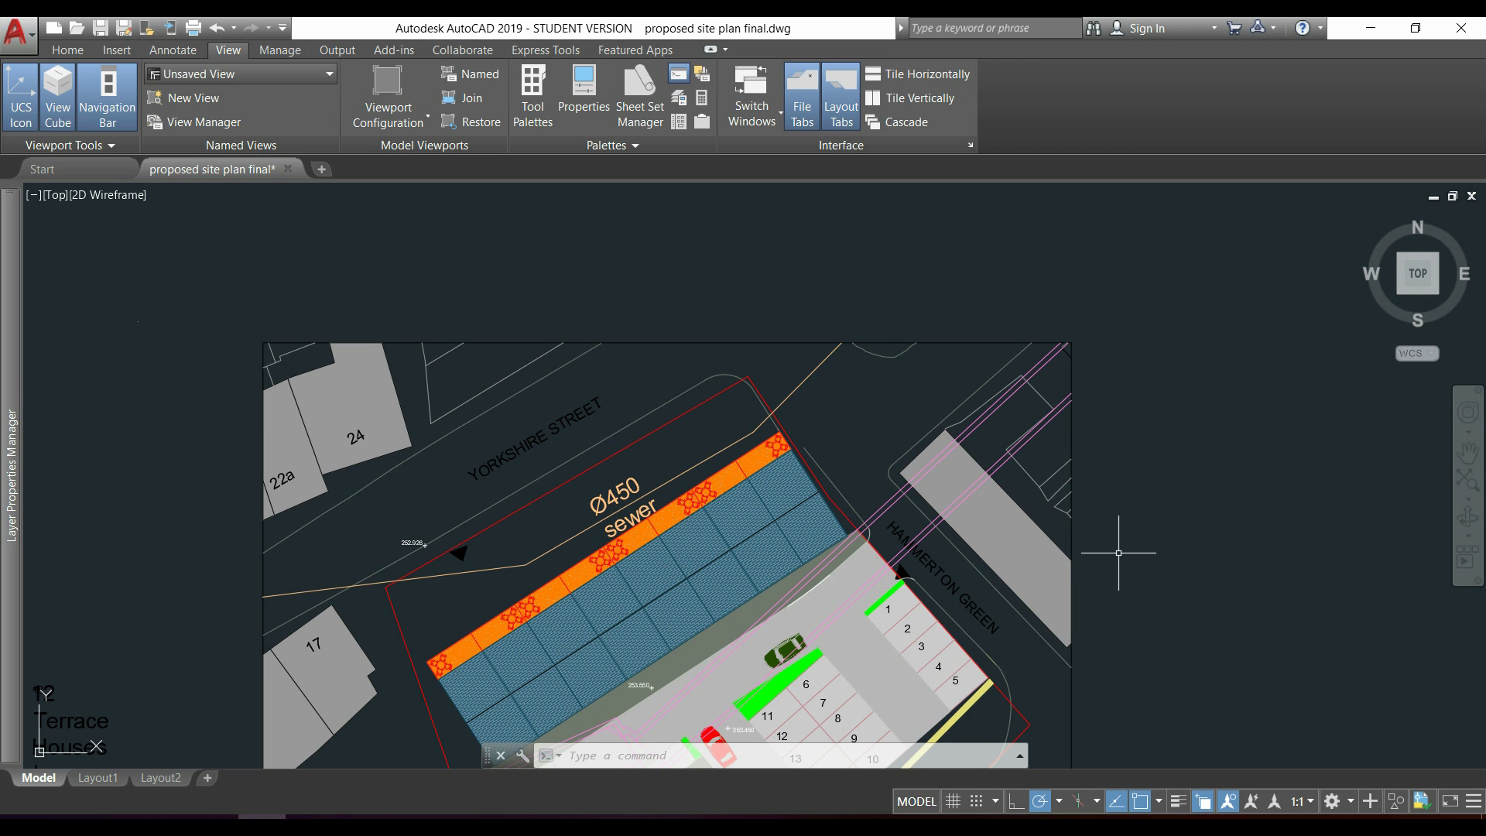
# Use PEDIT to set the Yorkshire Street sewer polyline's width to 450.
pyautogui.write('PEd')
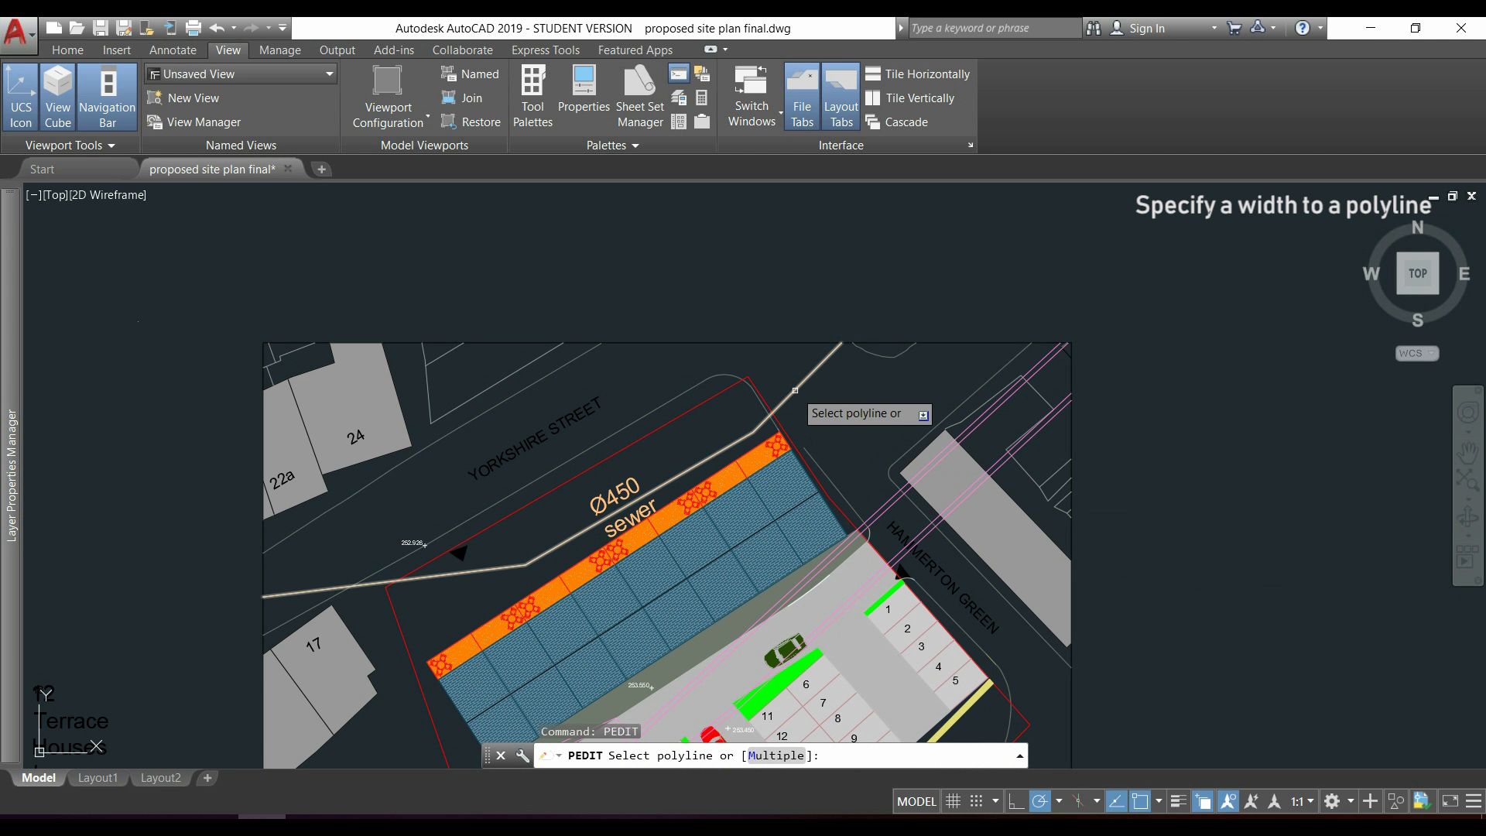
pyautogui.click(792, 393)
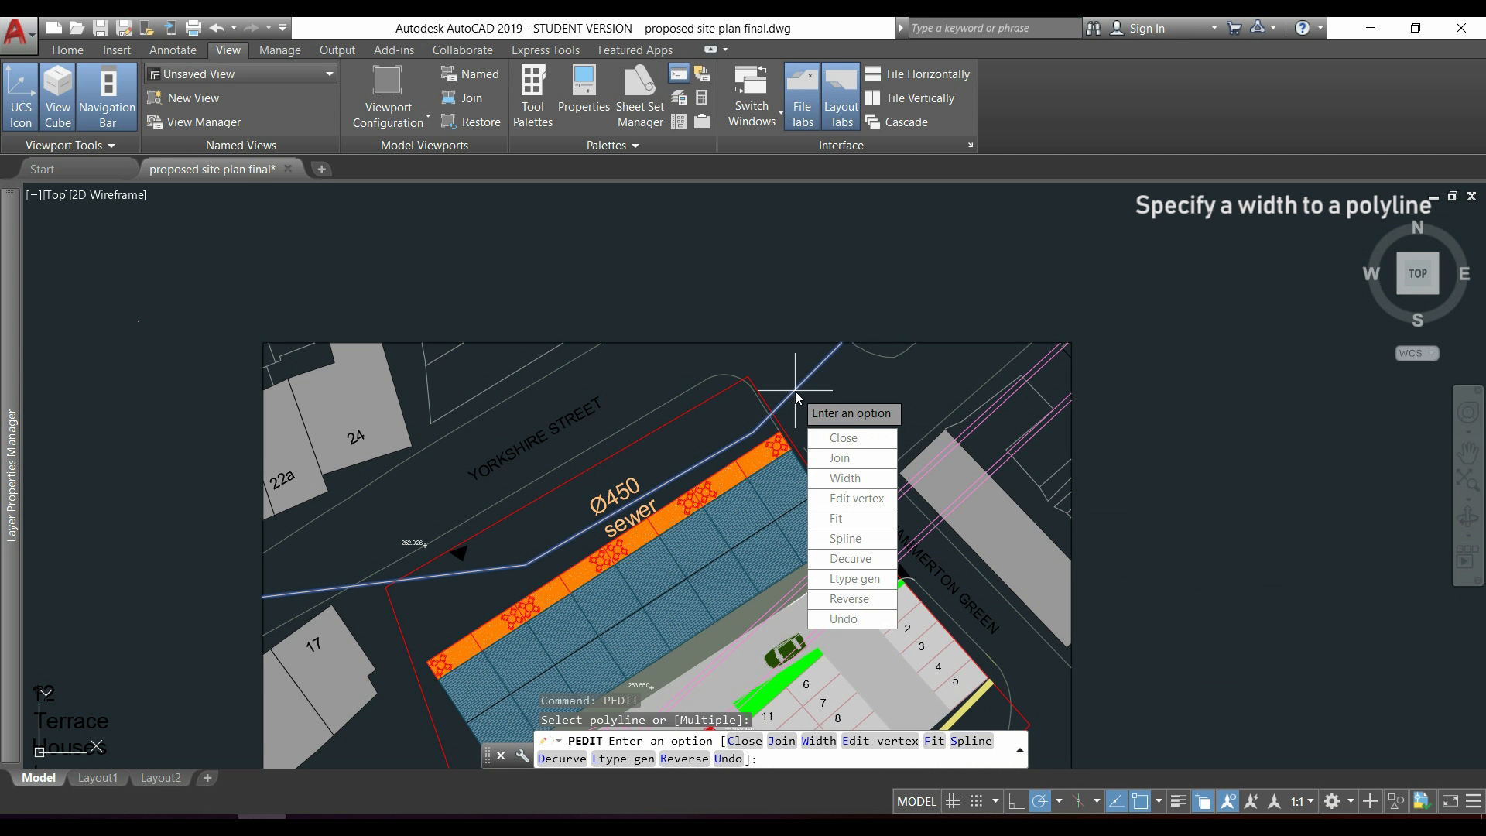
pyautogui.moveTo(868, 479)
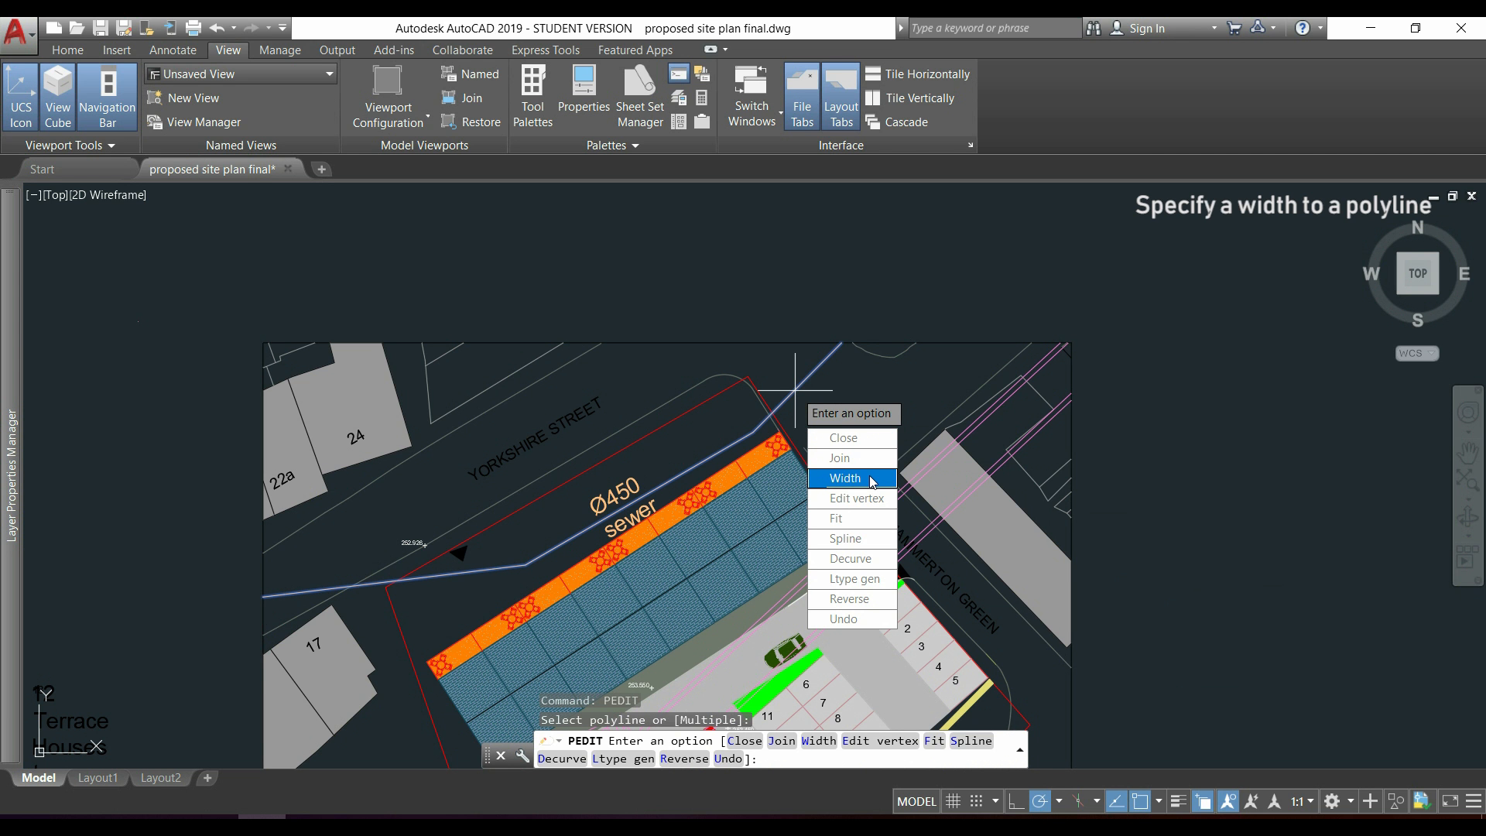
pyautogui.click(845, 479)
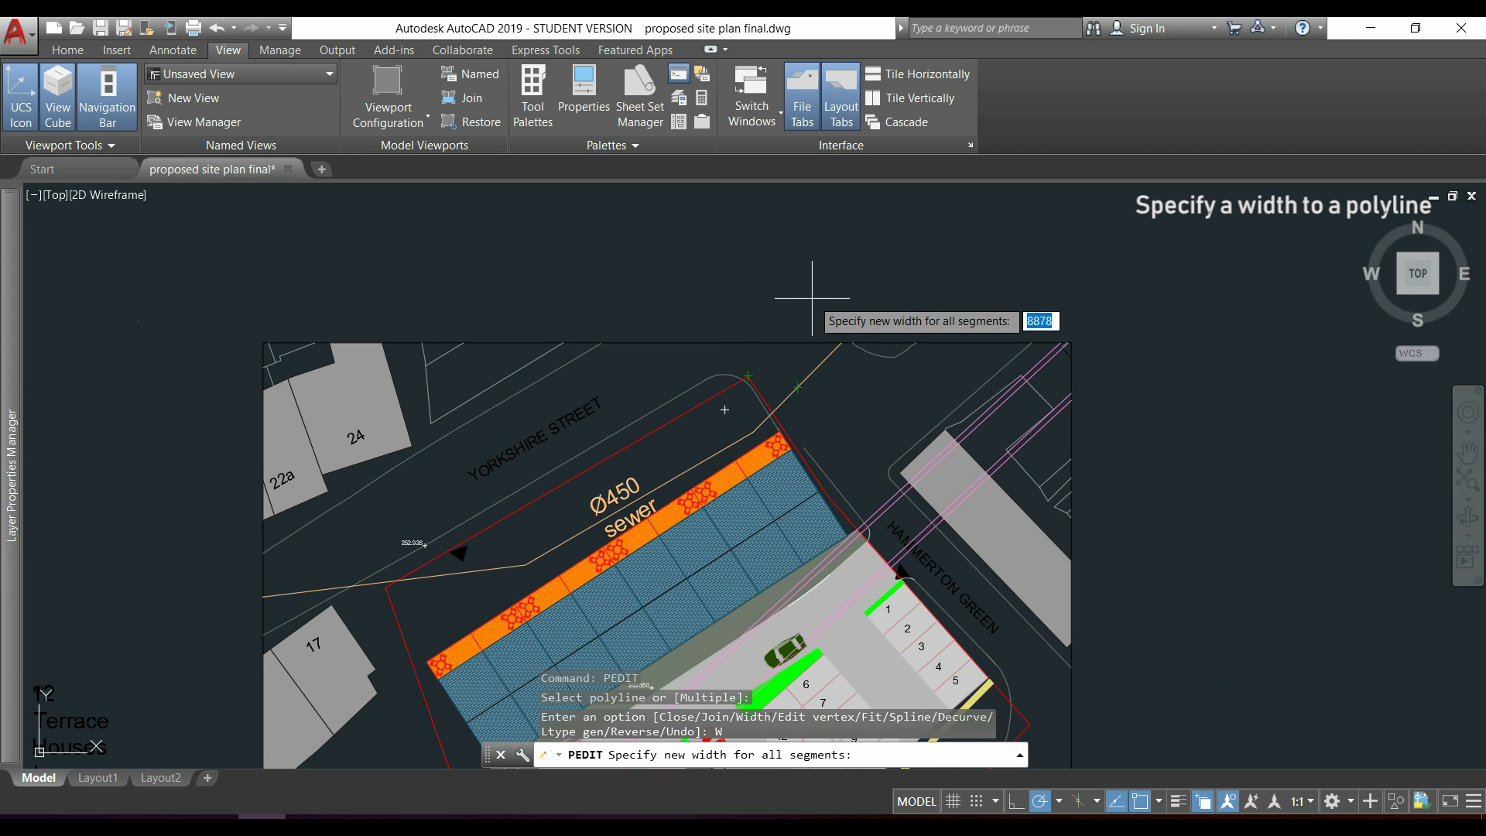
pyautogui.write('450')
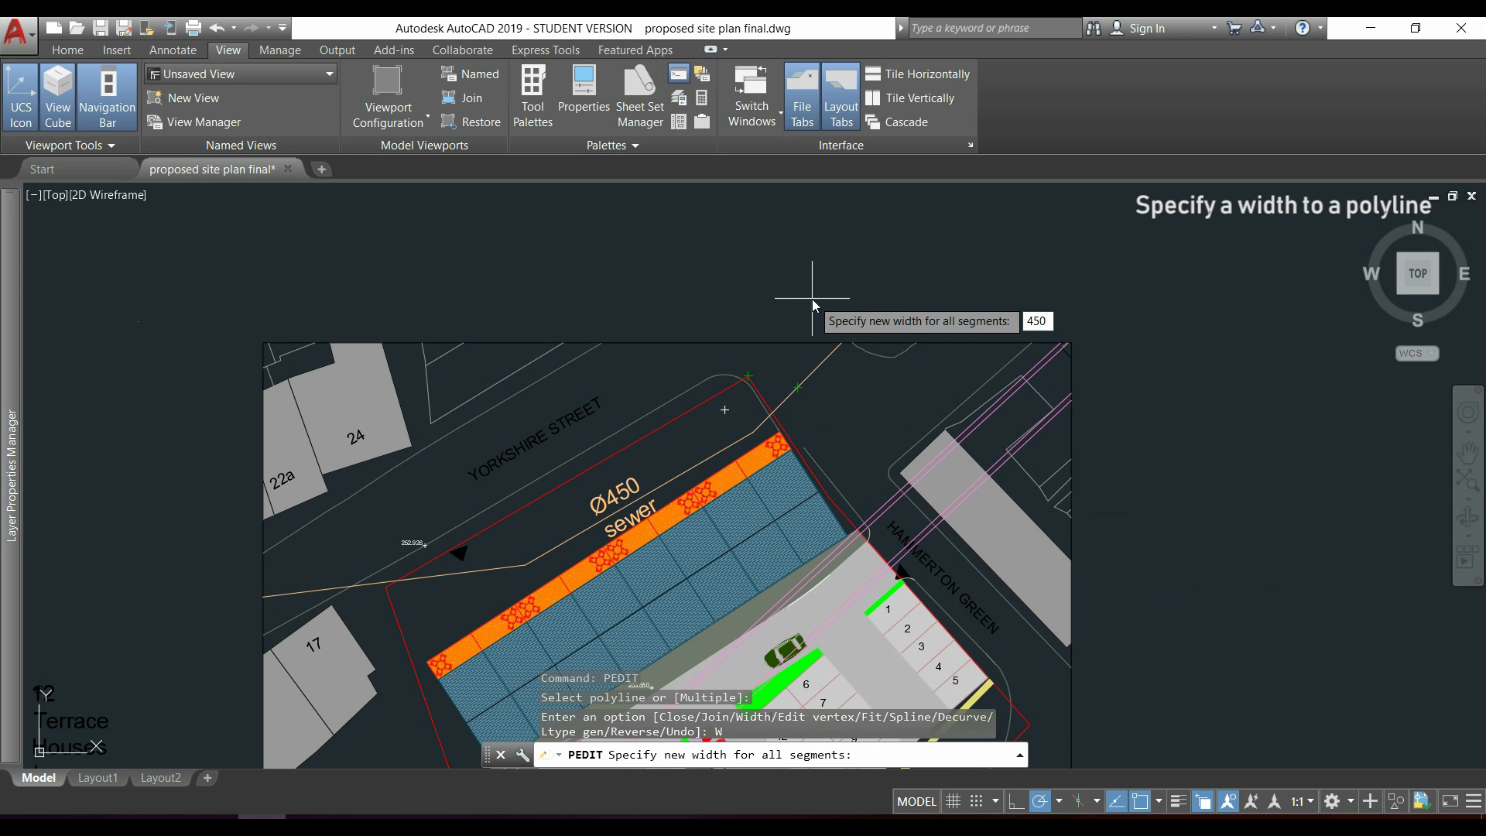
pyautogui.press('enter')
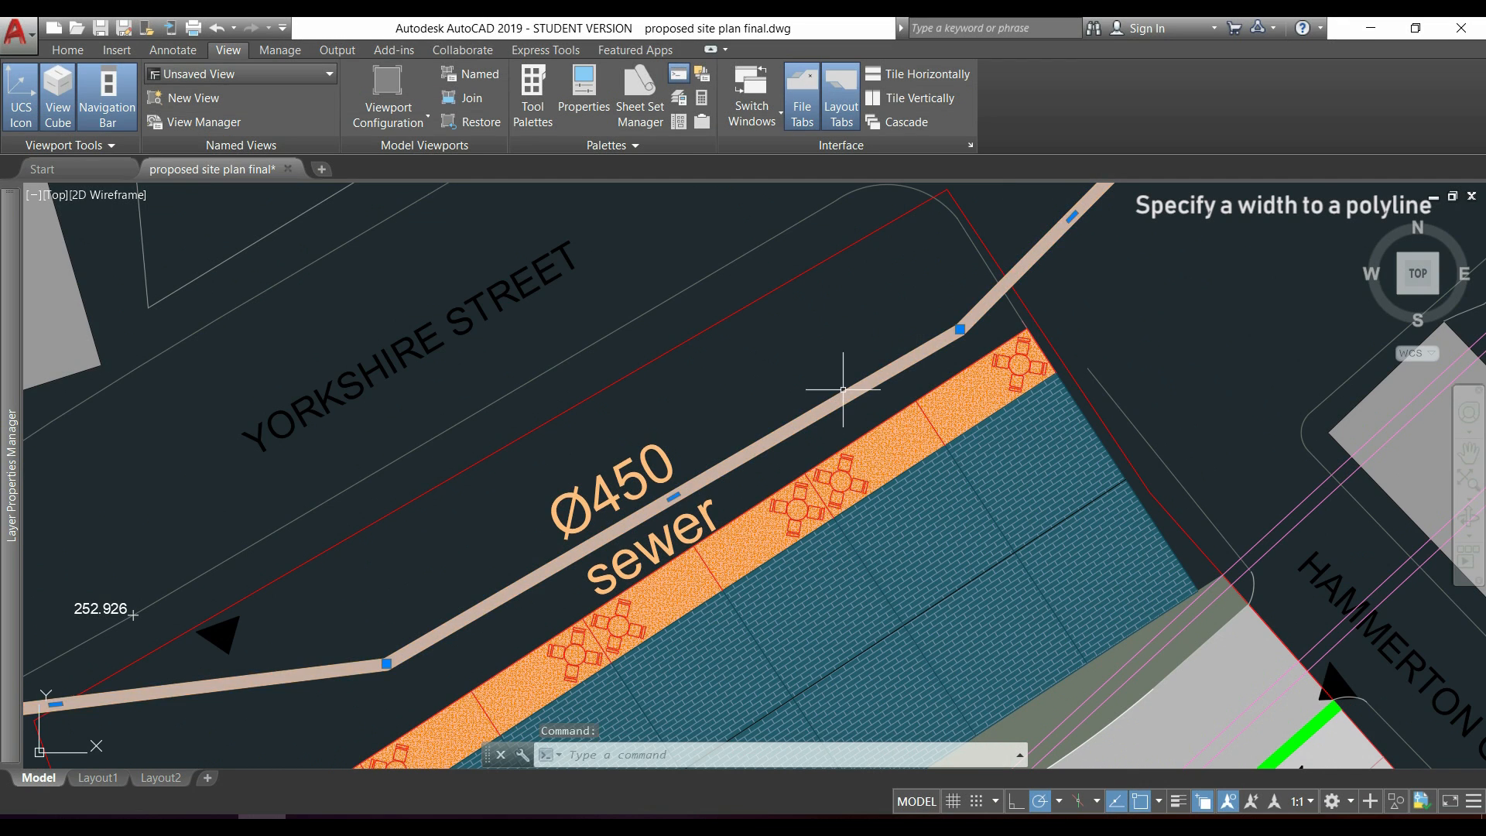
# In the sewer polyline's Properties, change global width to 200, then to 0.
pyautogui.rightClick(843, 411)
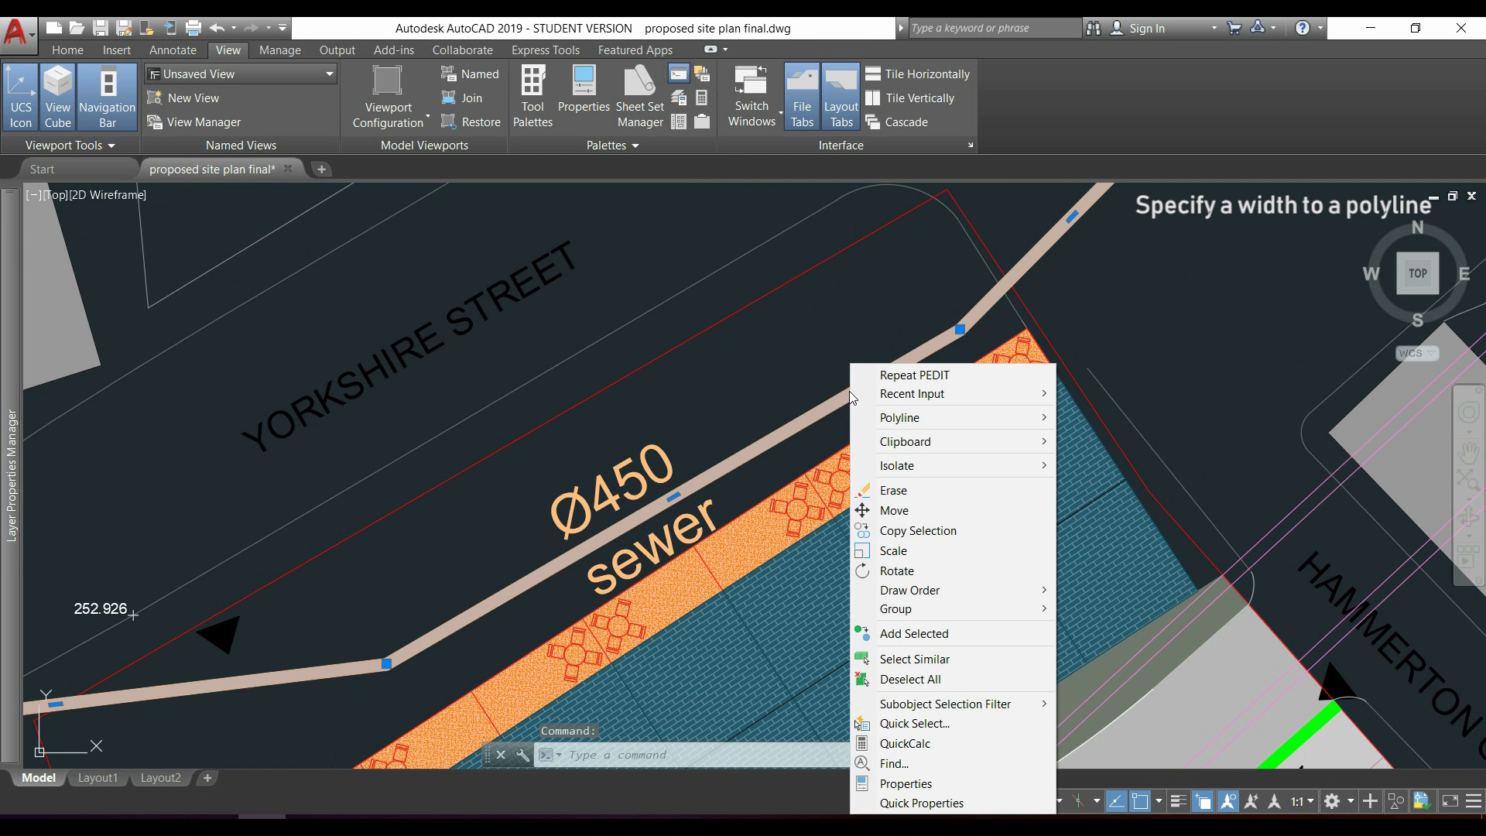
pyautogui.moveTo(961, 790)
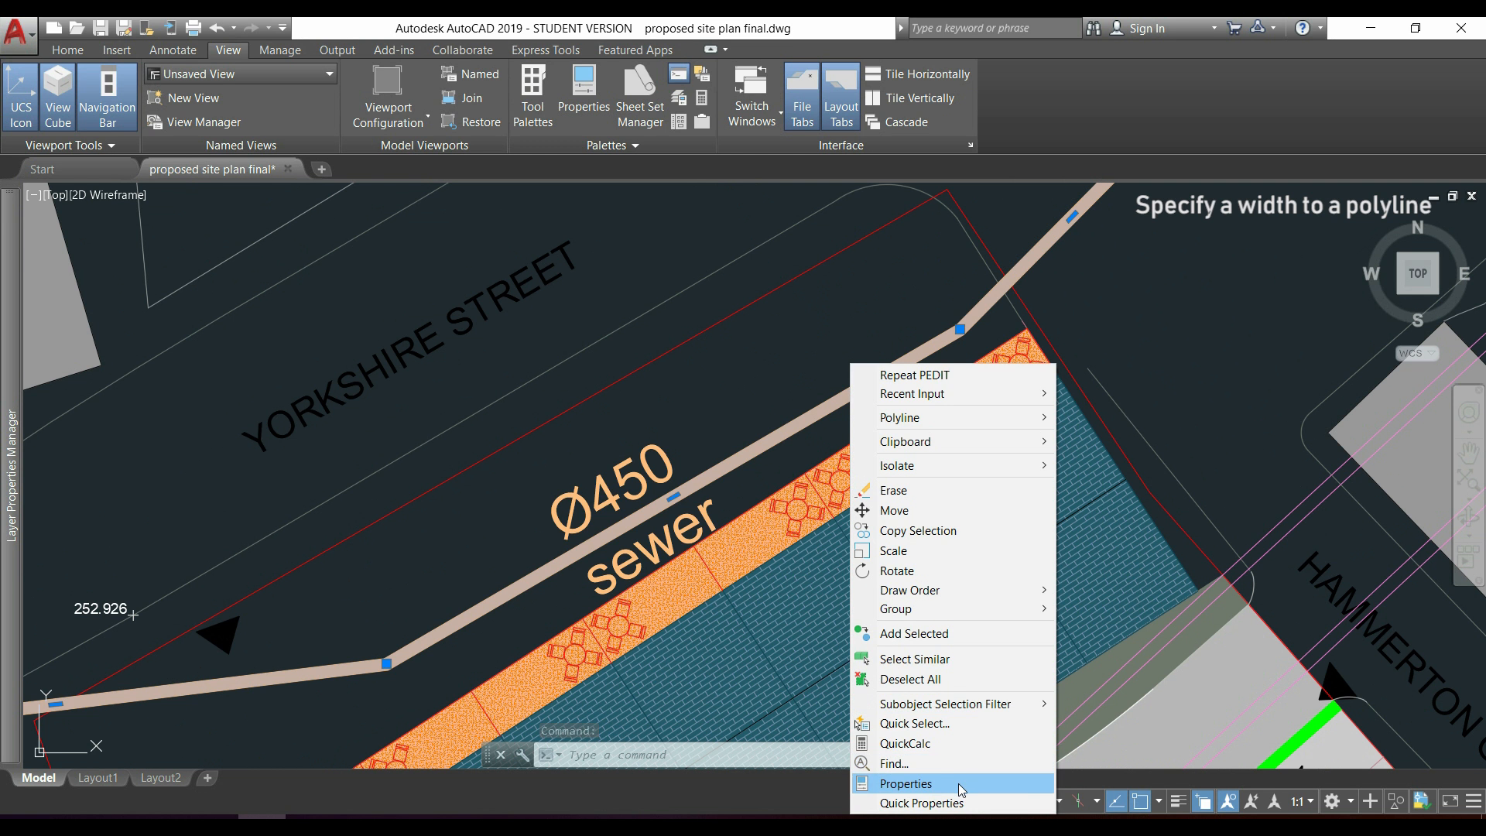
pyautogui.click(905, 783)
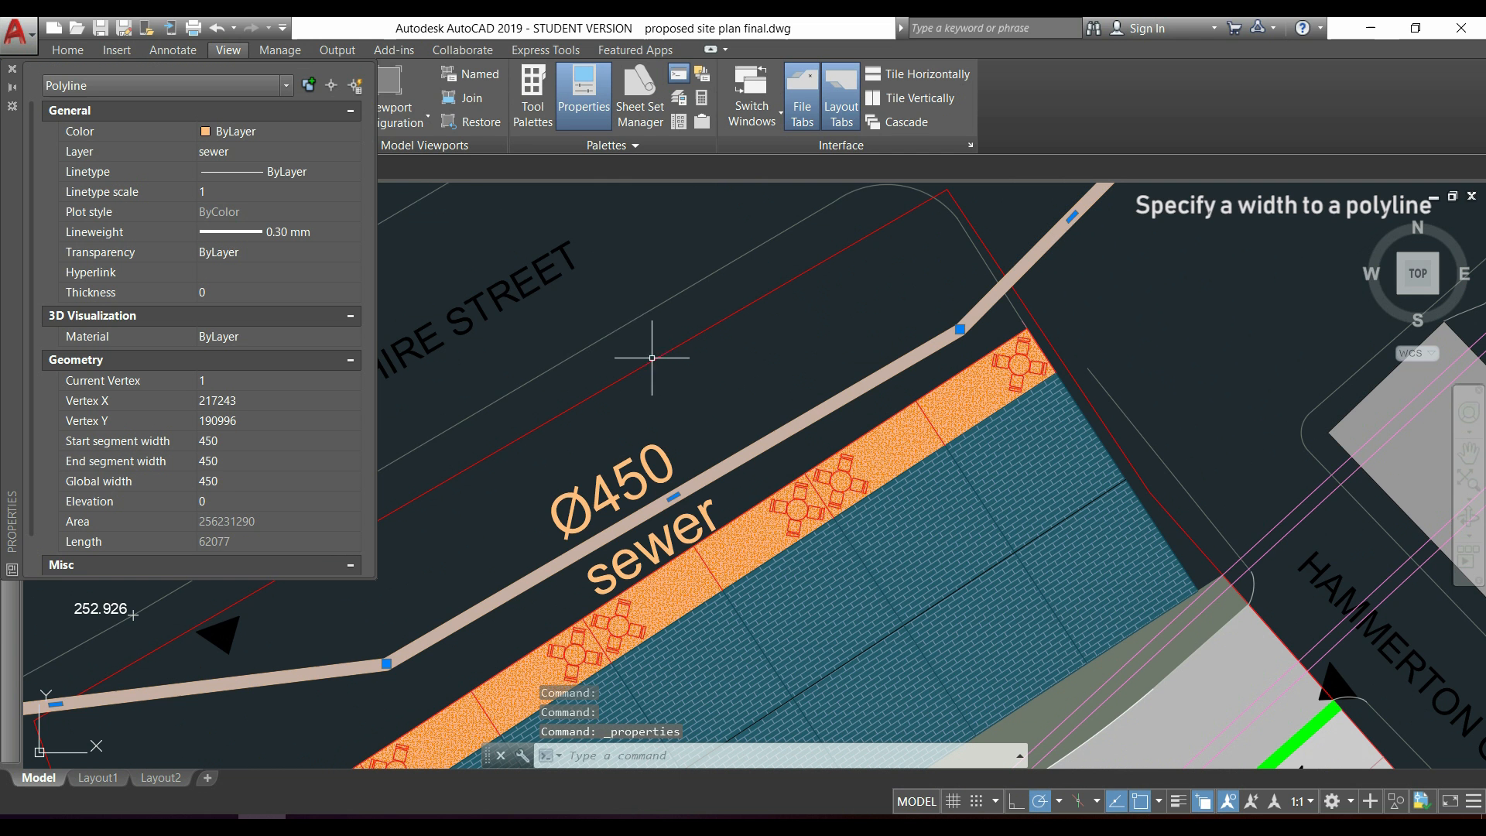
pyautogui.moveTo(443, 404)
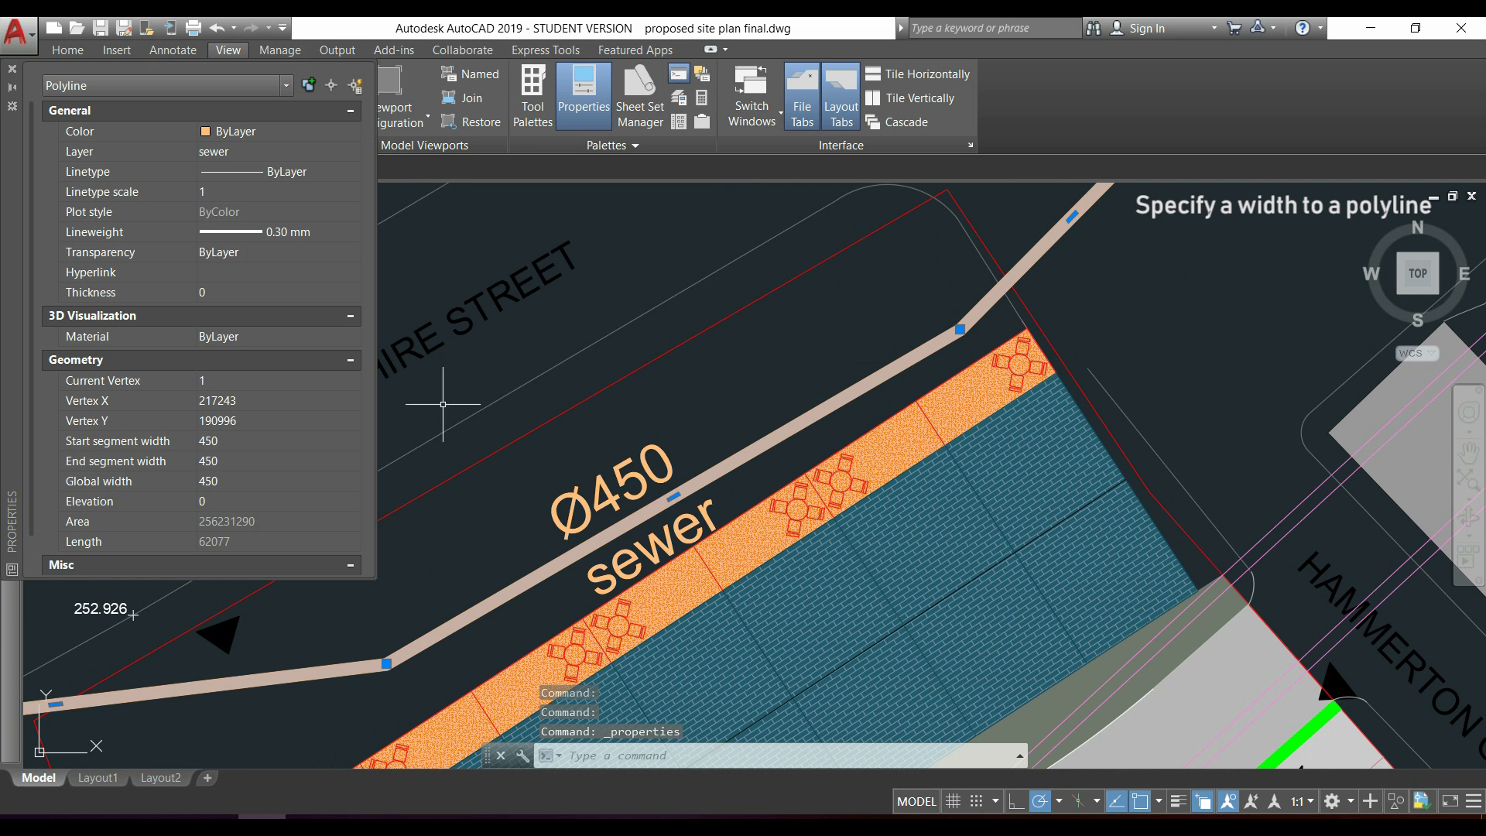
pyautogui.moveTo(184, 452)
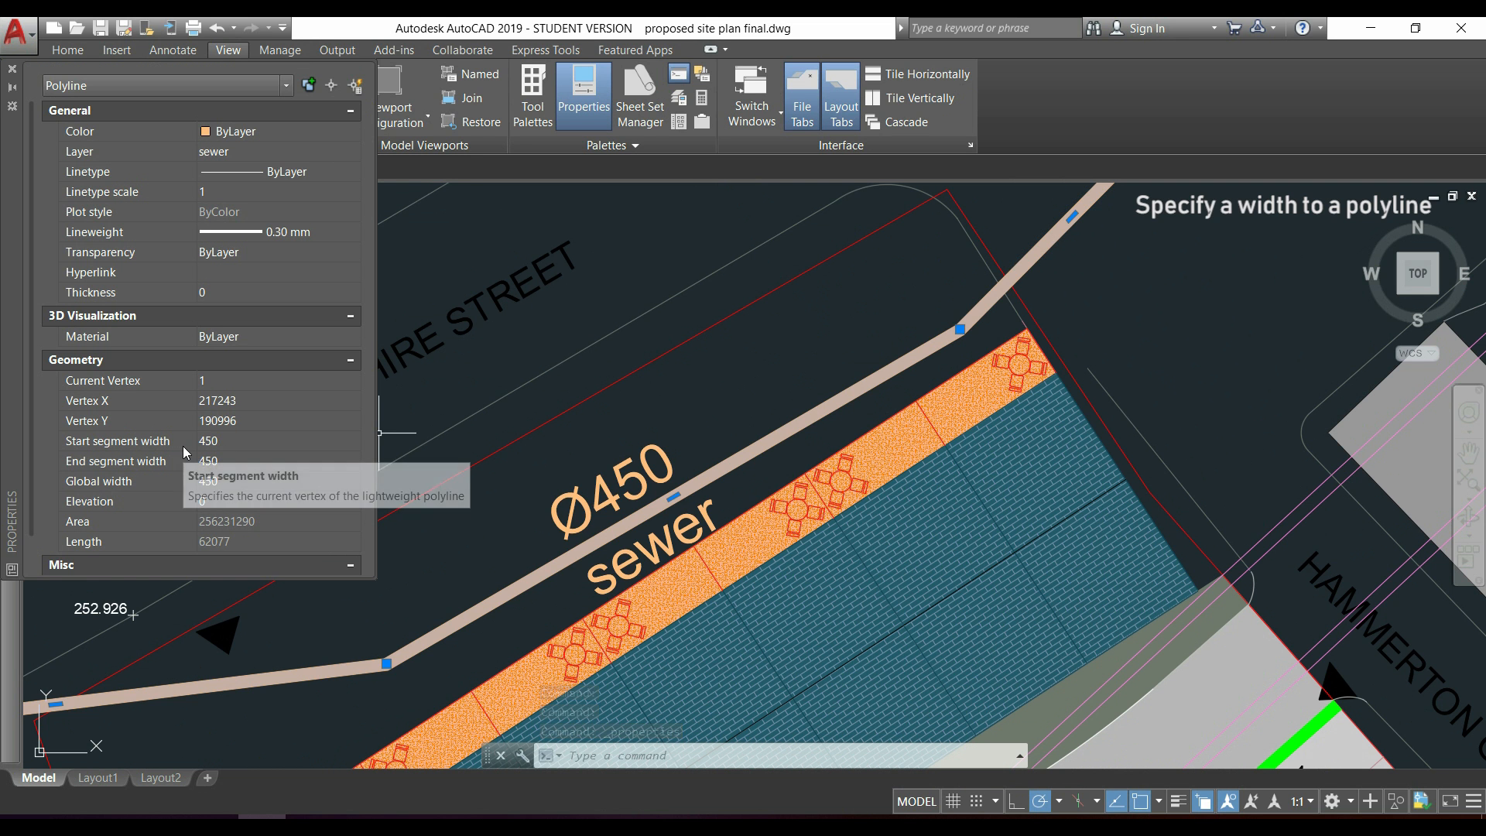
pyautogui.moveTo(263, 489)
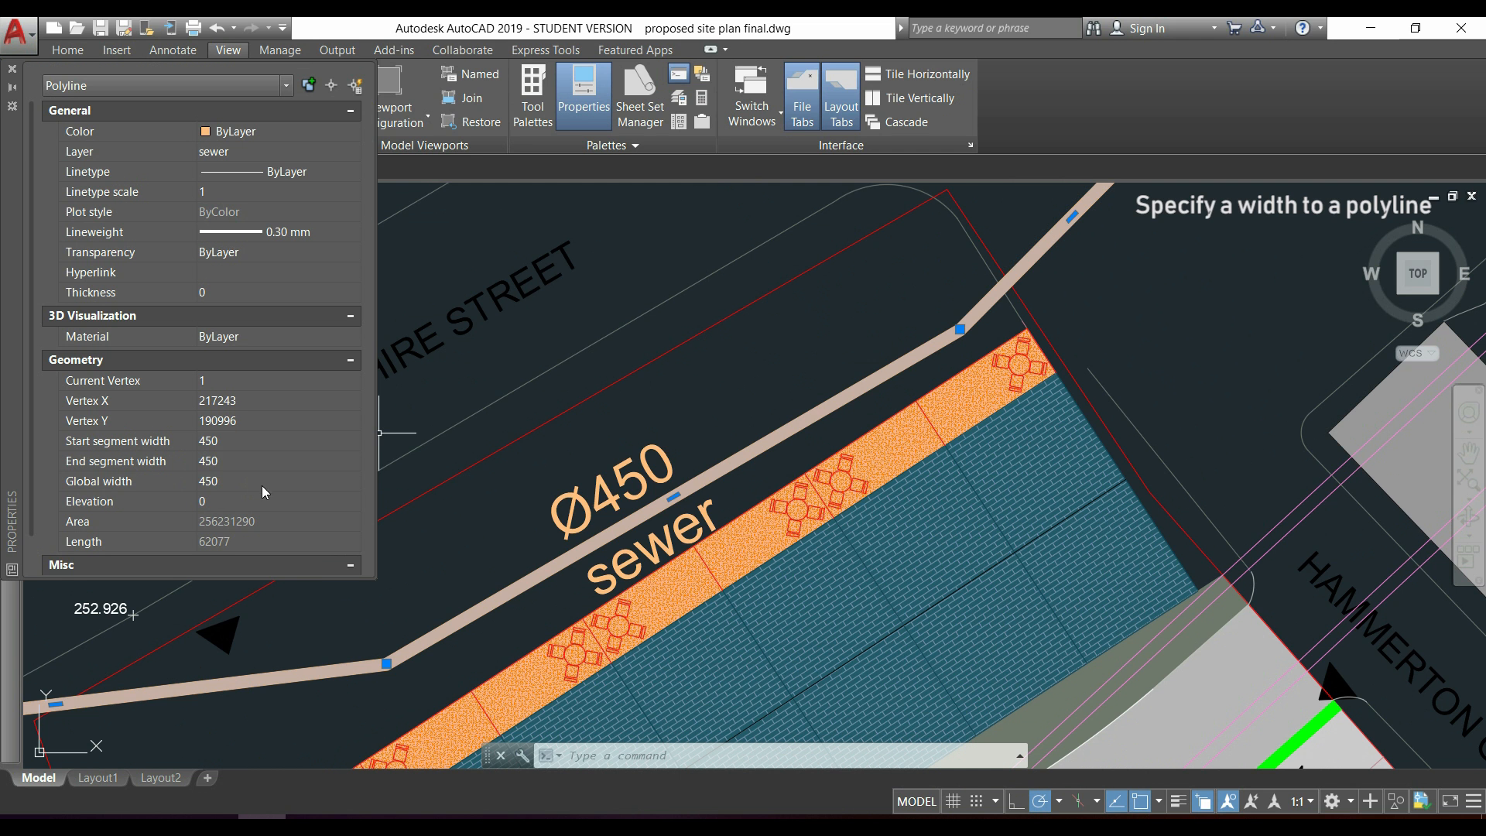
pyautogui.moveTo(410, 475)
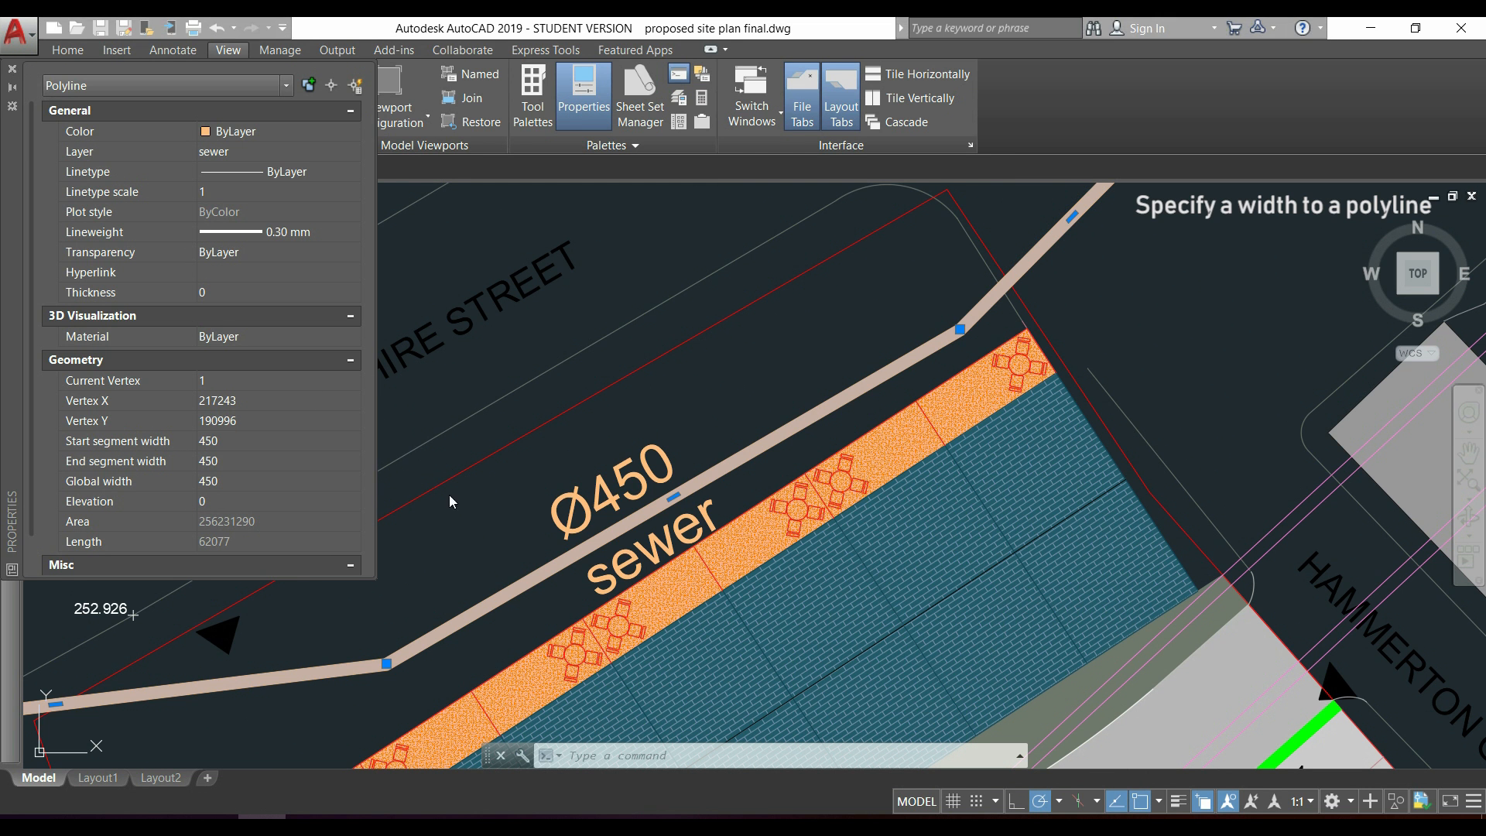
pyautogui.click(233, 480)
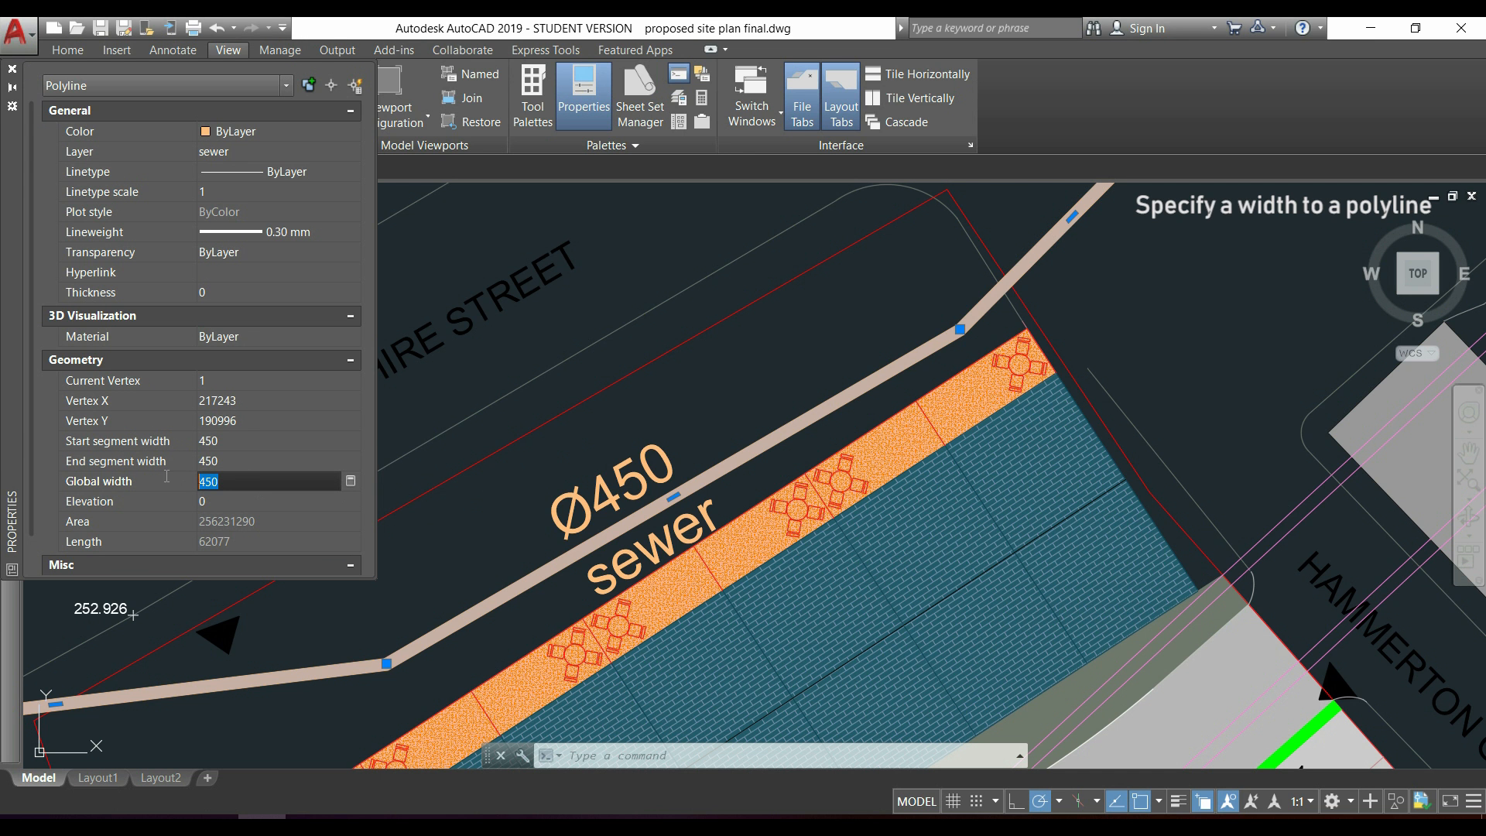
pyautogui.write('200')
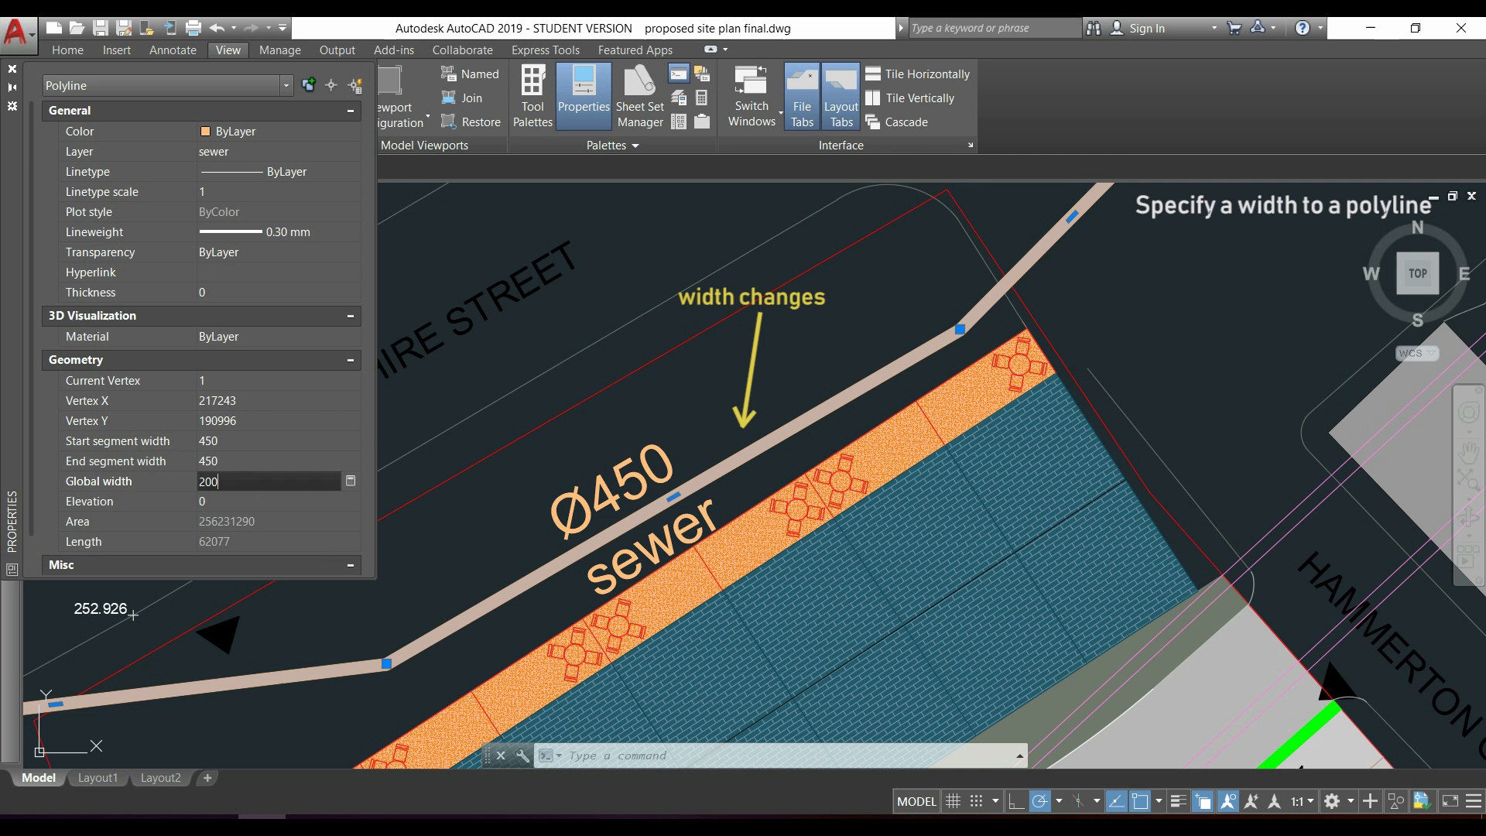
pyautogui.press('Enter')
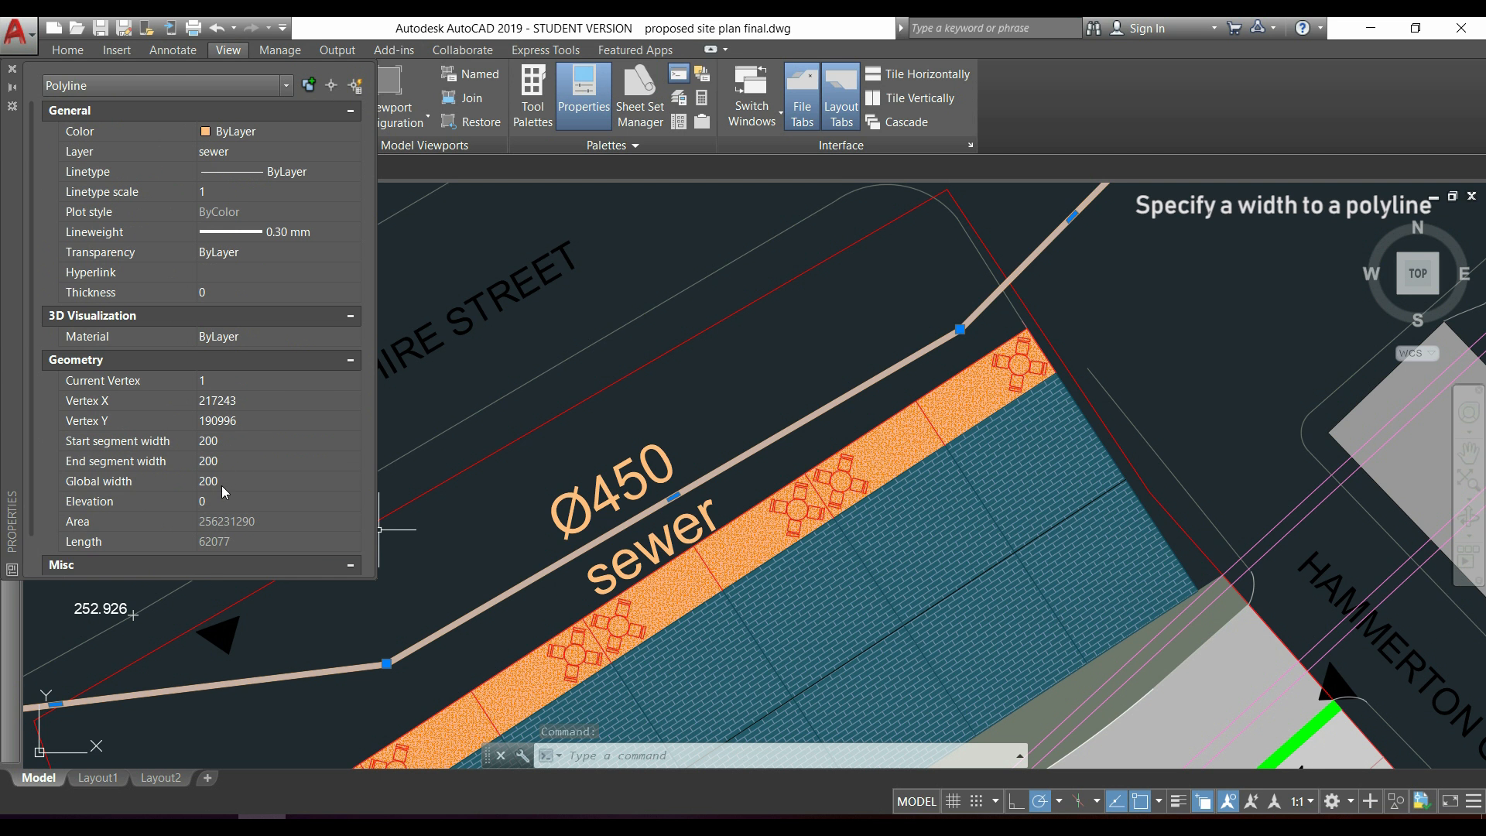
pyautogui.click(232, 482)
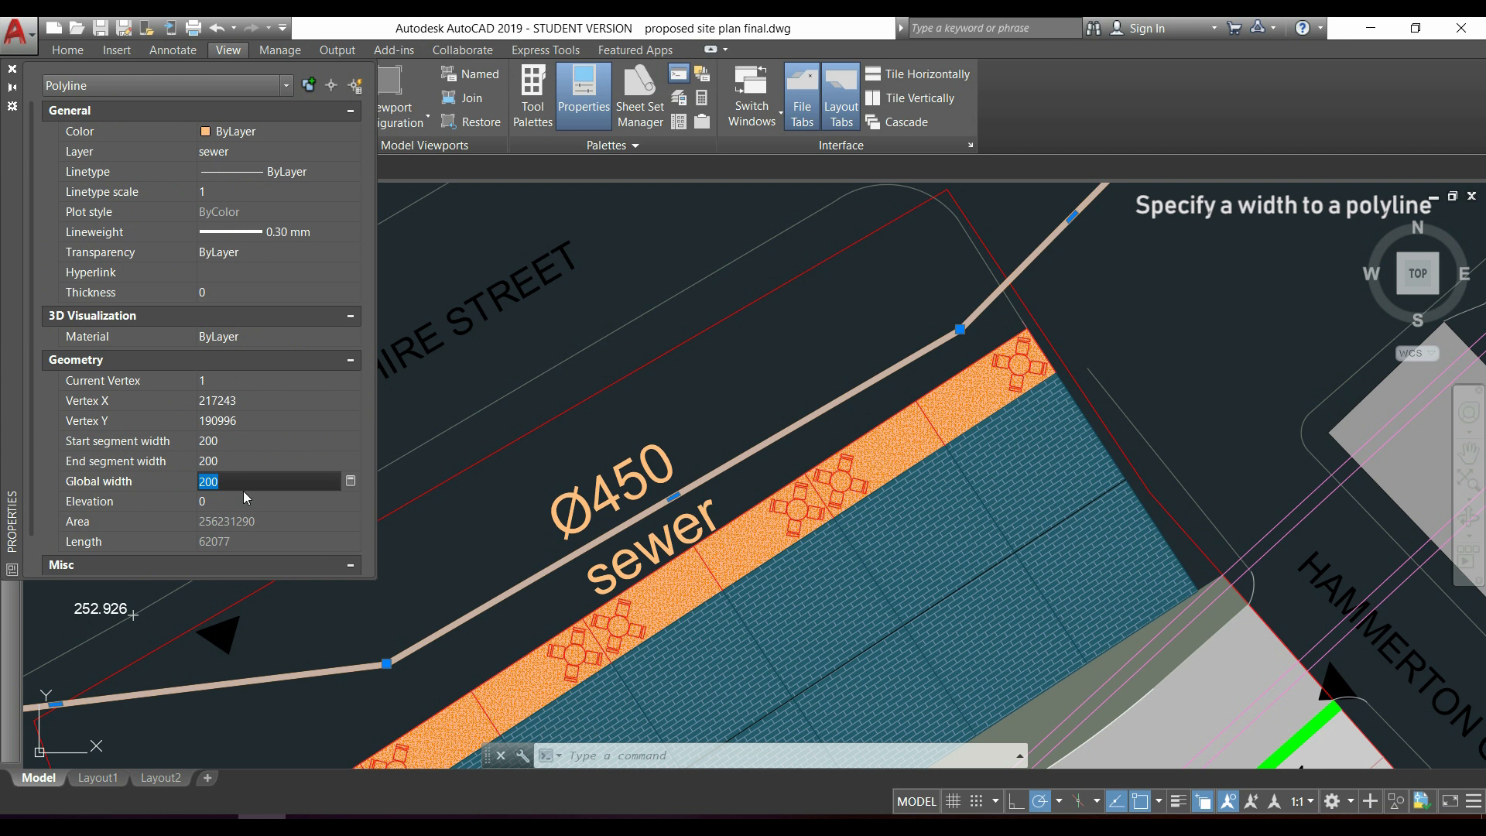
pyautogui.write('0')
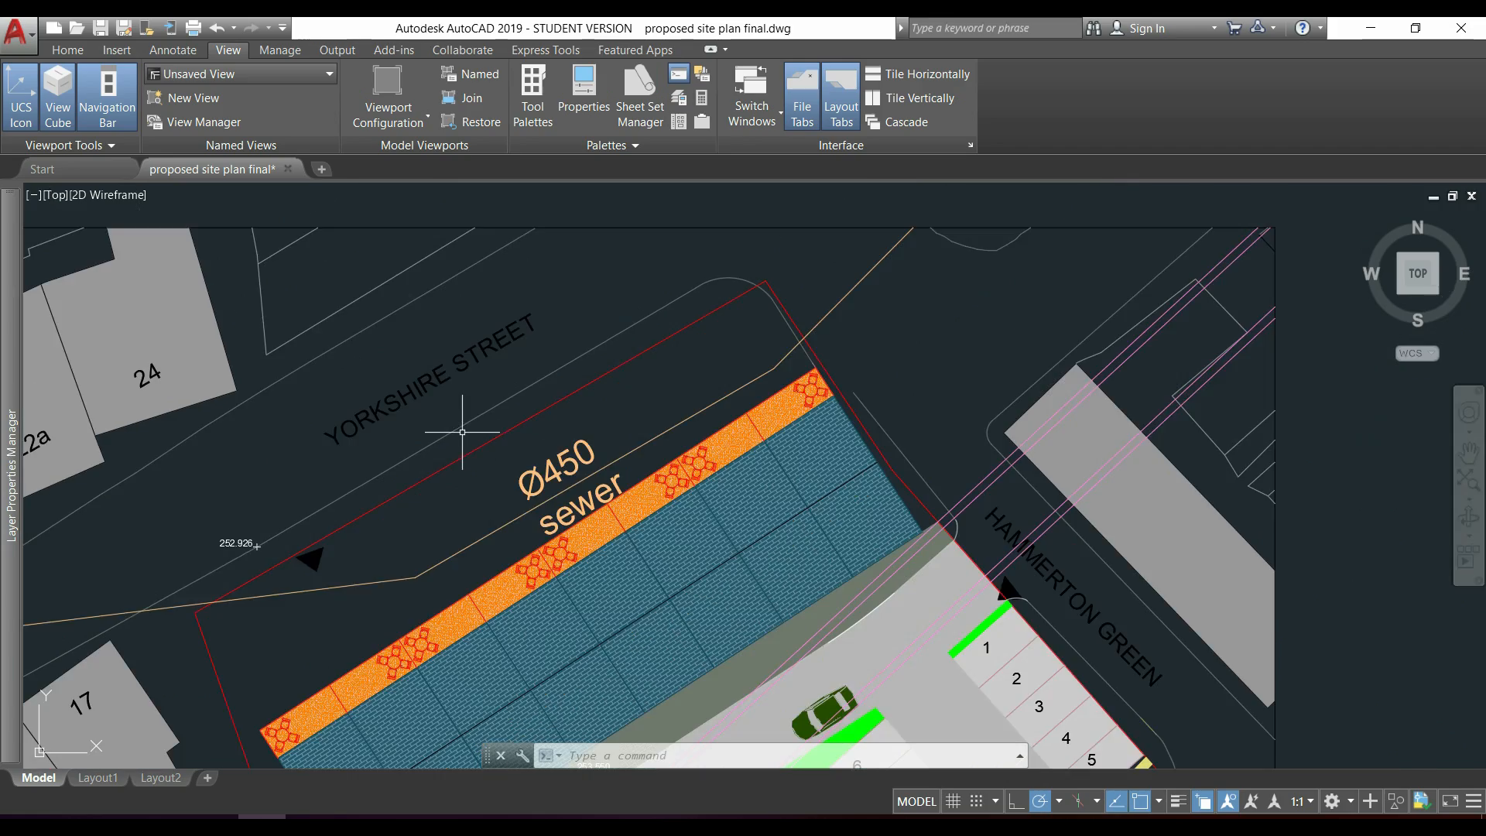
# From the Home tab Lineweight dropdown, give the sewer polyline 1.00 mm.
pyautogui.click(67, 51)
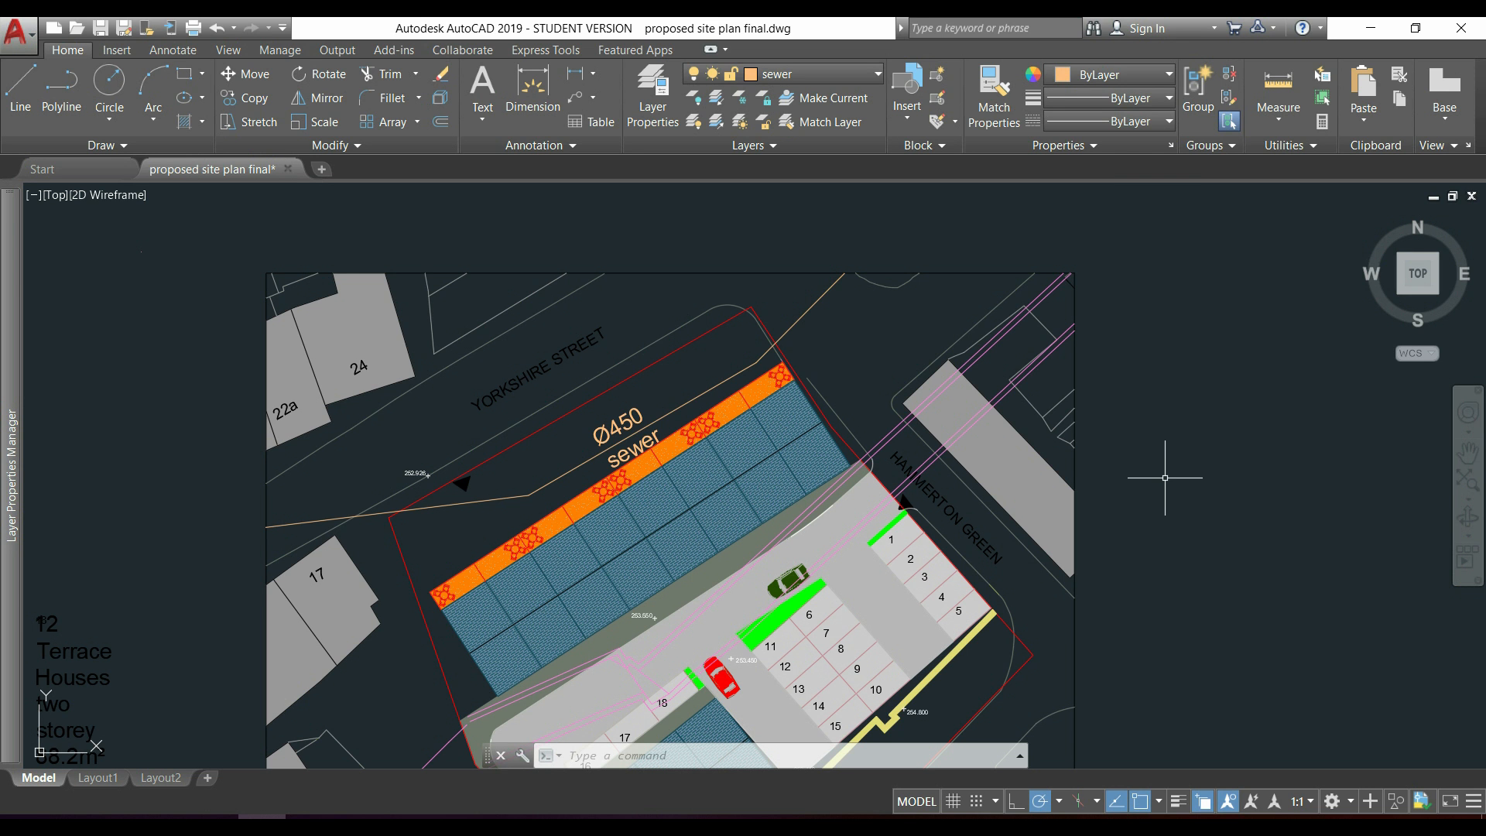
pyautogui.moveTo(1155, 483)
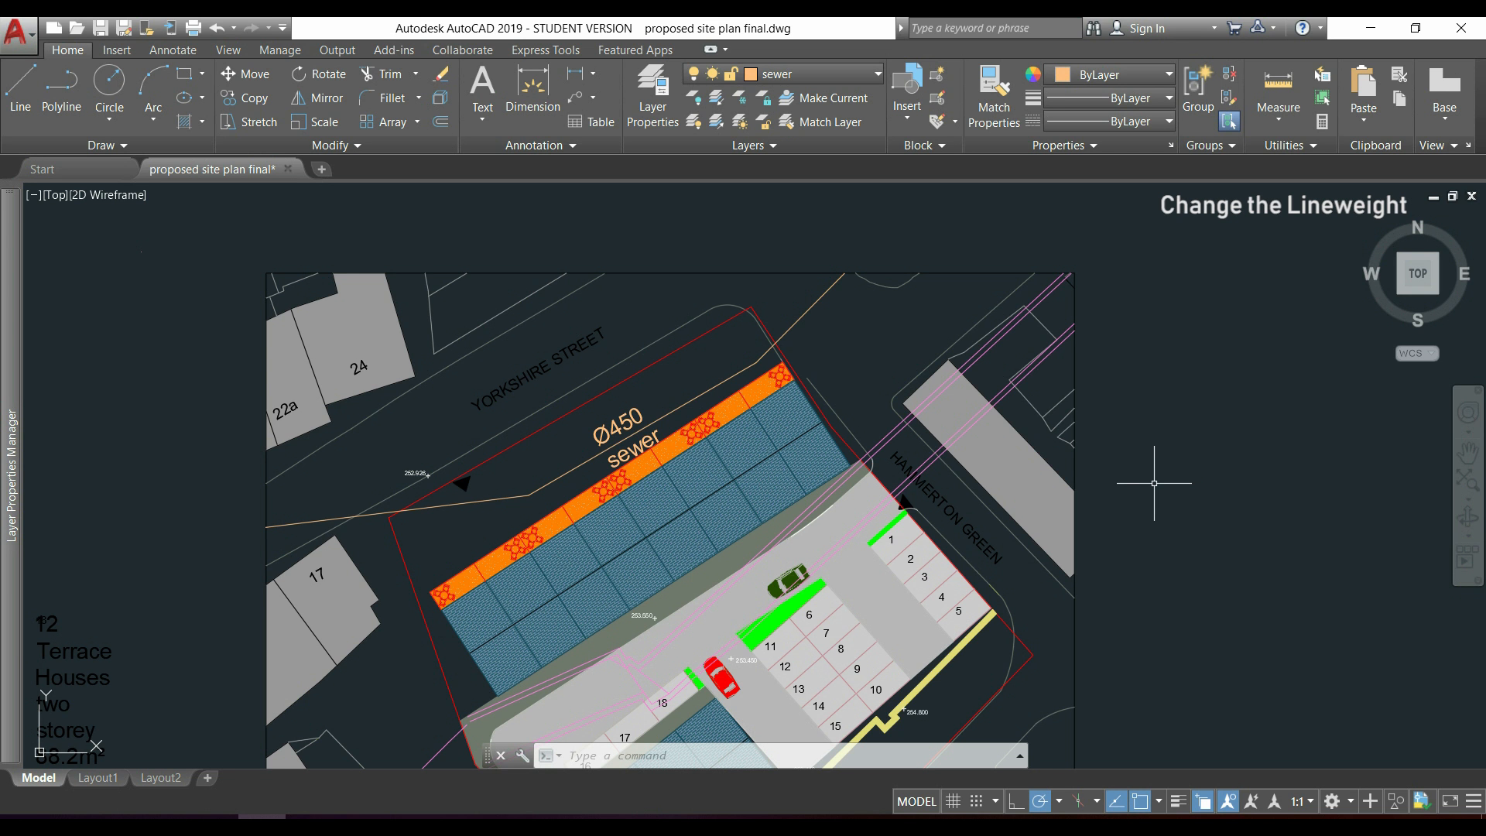
pyautogui.moveTo(1039, 459)
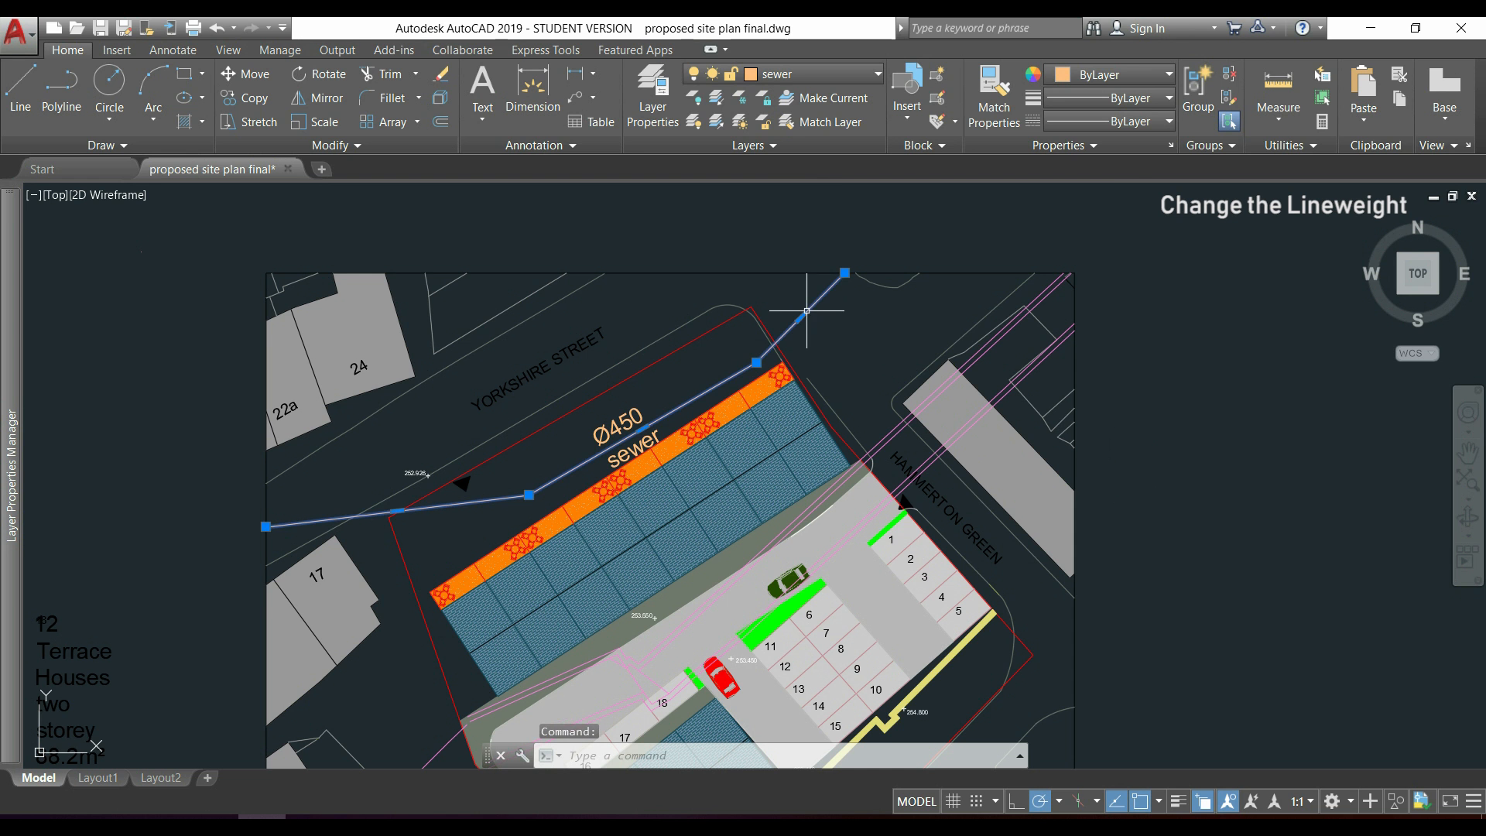
pyautogui.moveTo(1089, 202)
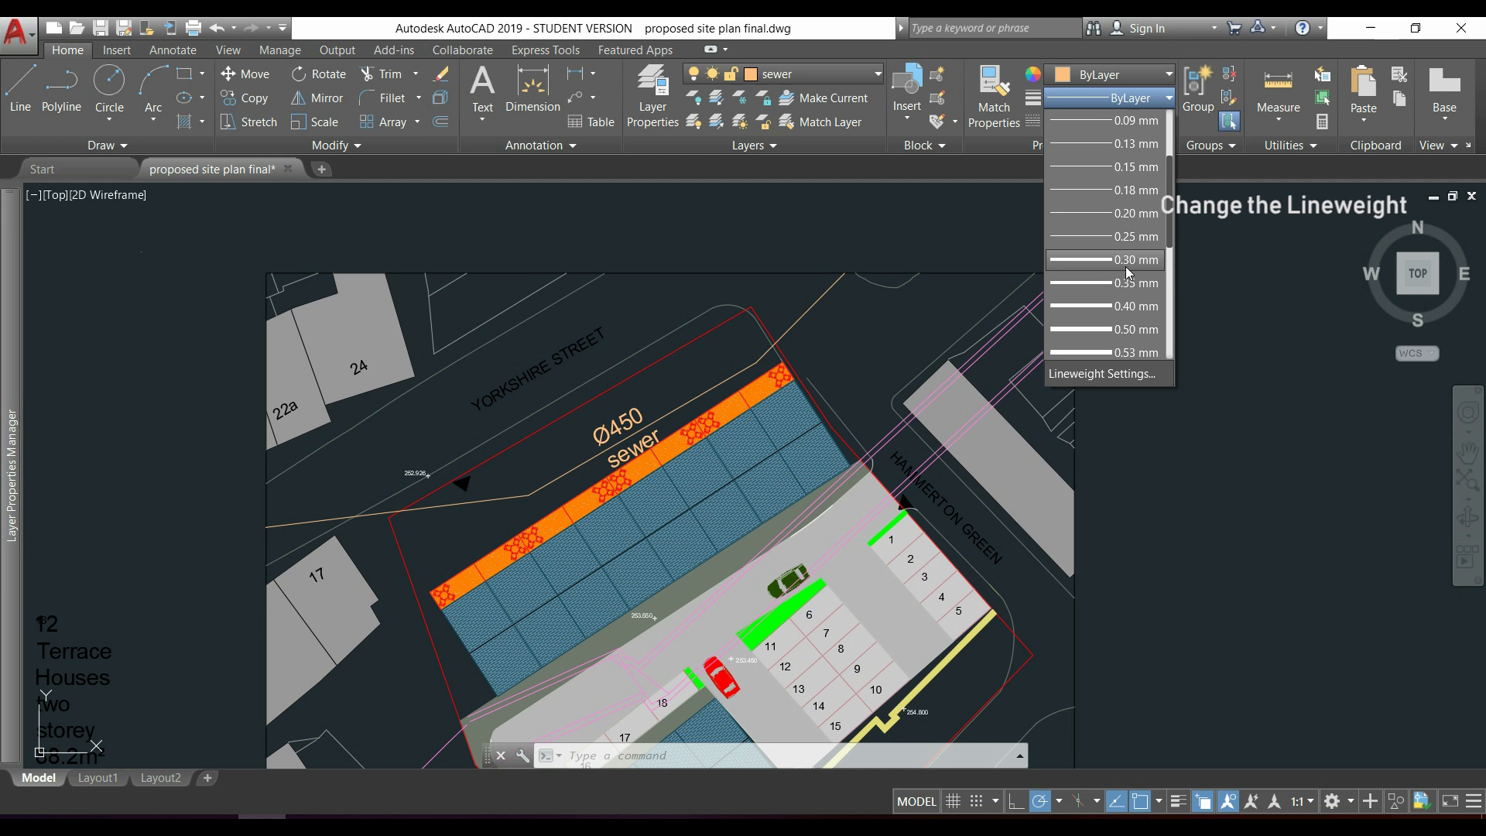
pyautogui.scroll(-3)
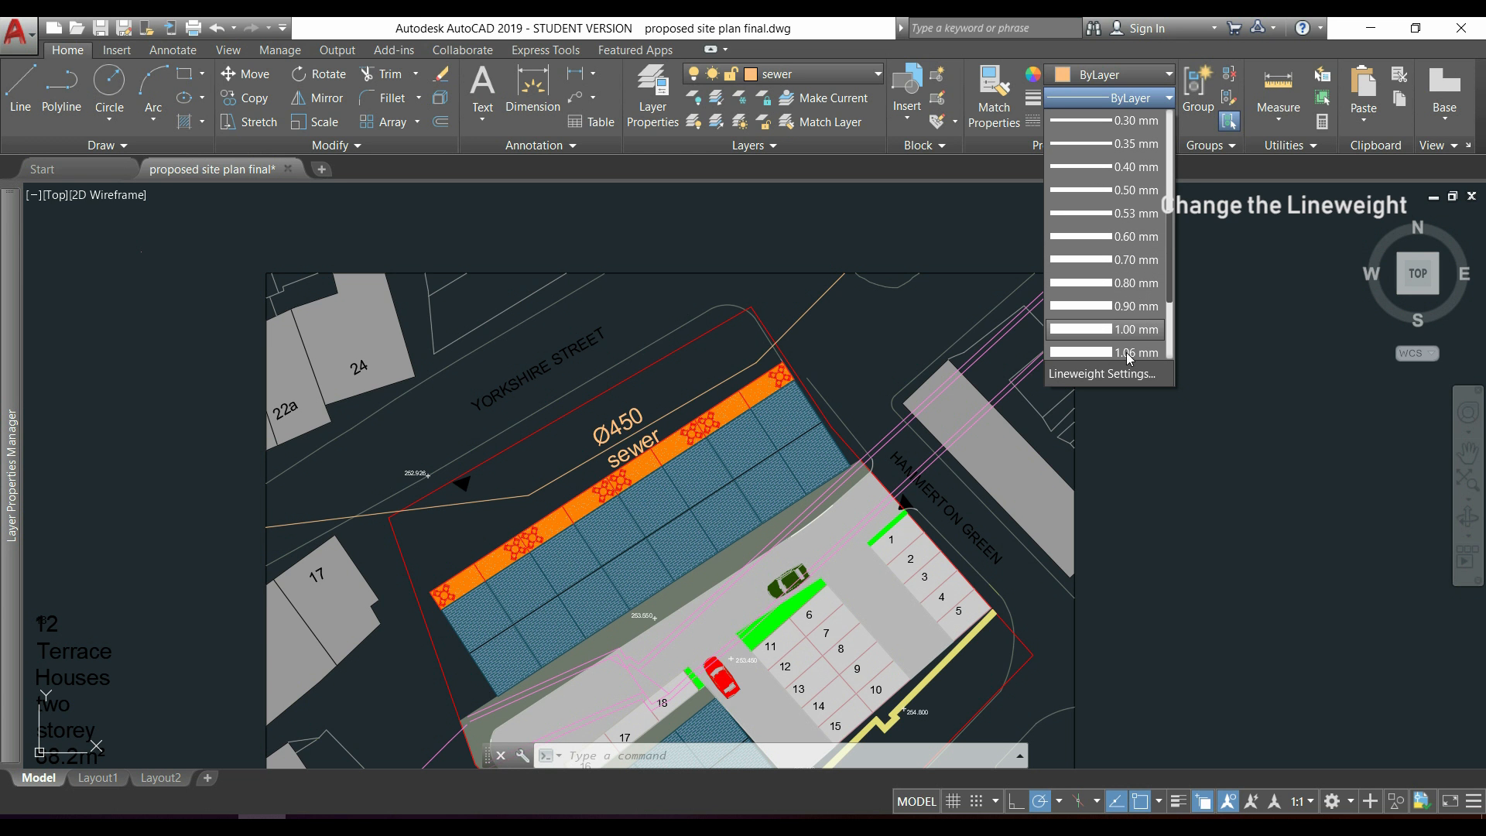
pyautogui.moveTo(1130, 330)
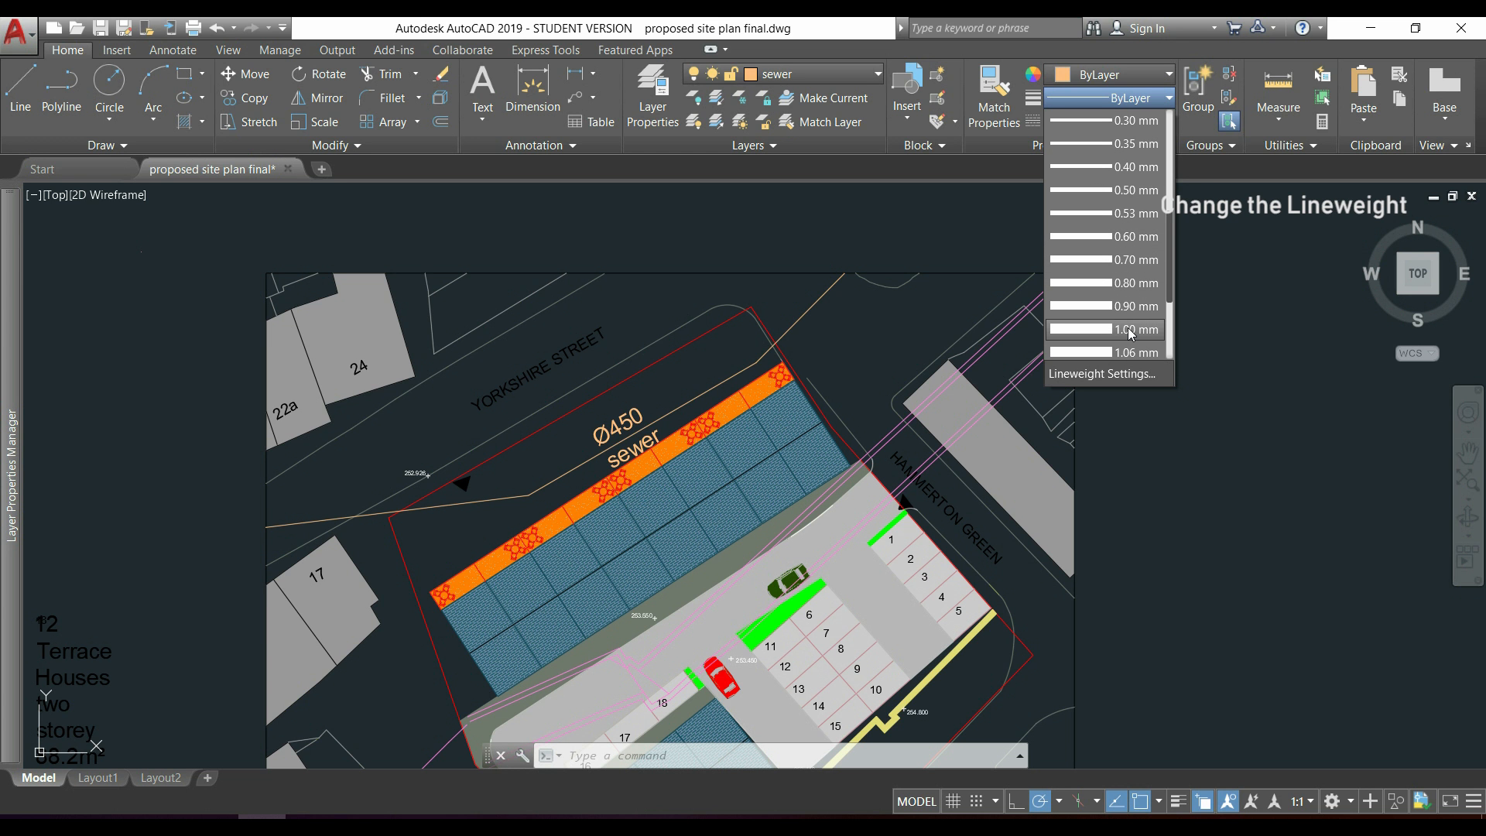
pyautogui.click(1127, 329)
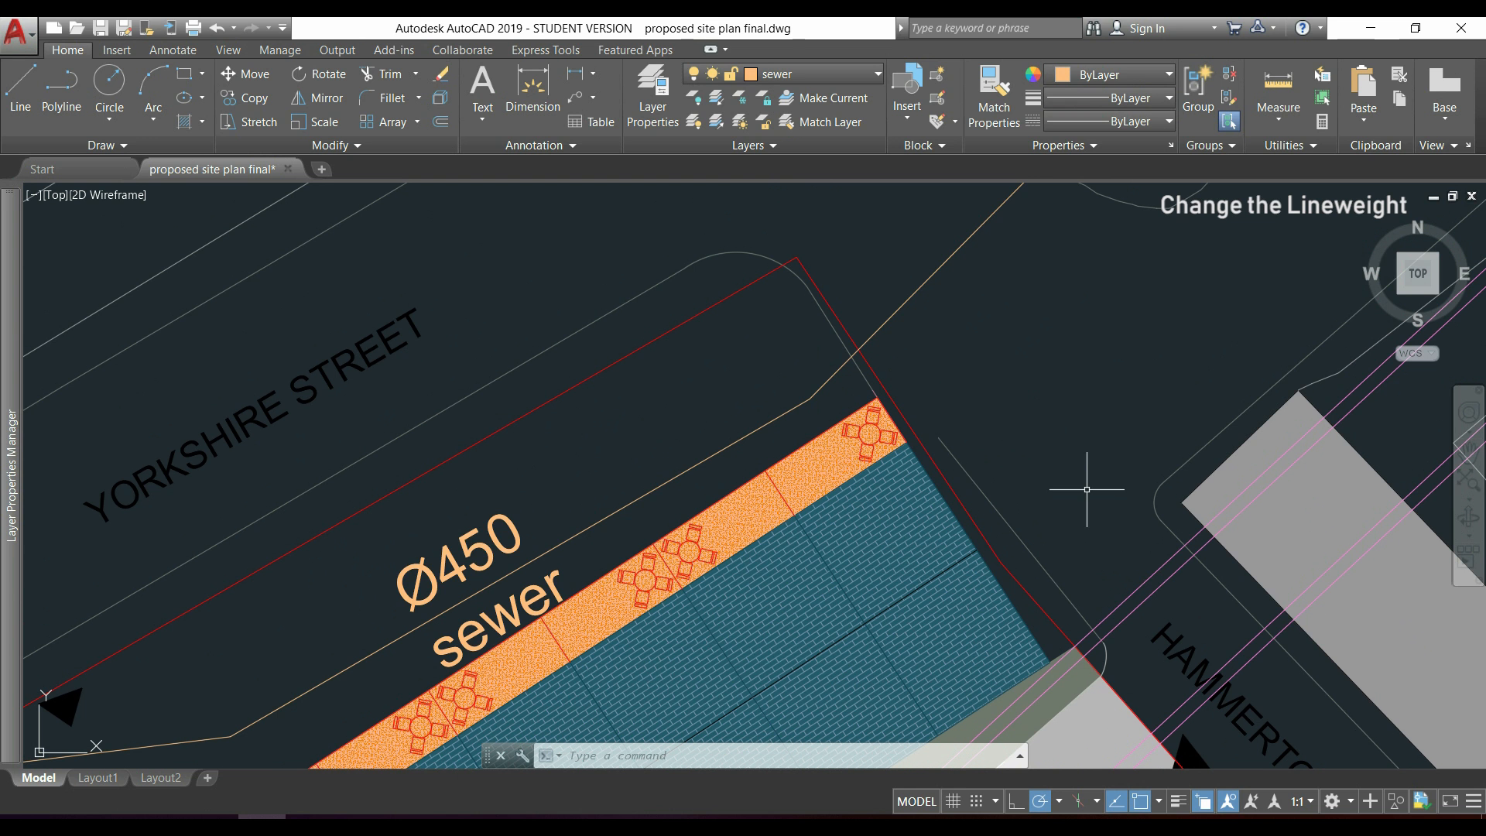
pyautogui.moveTo(1181, 748)
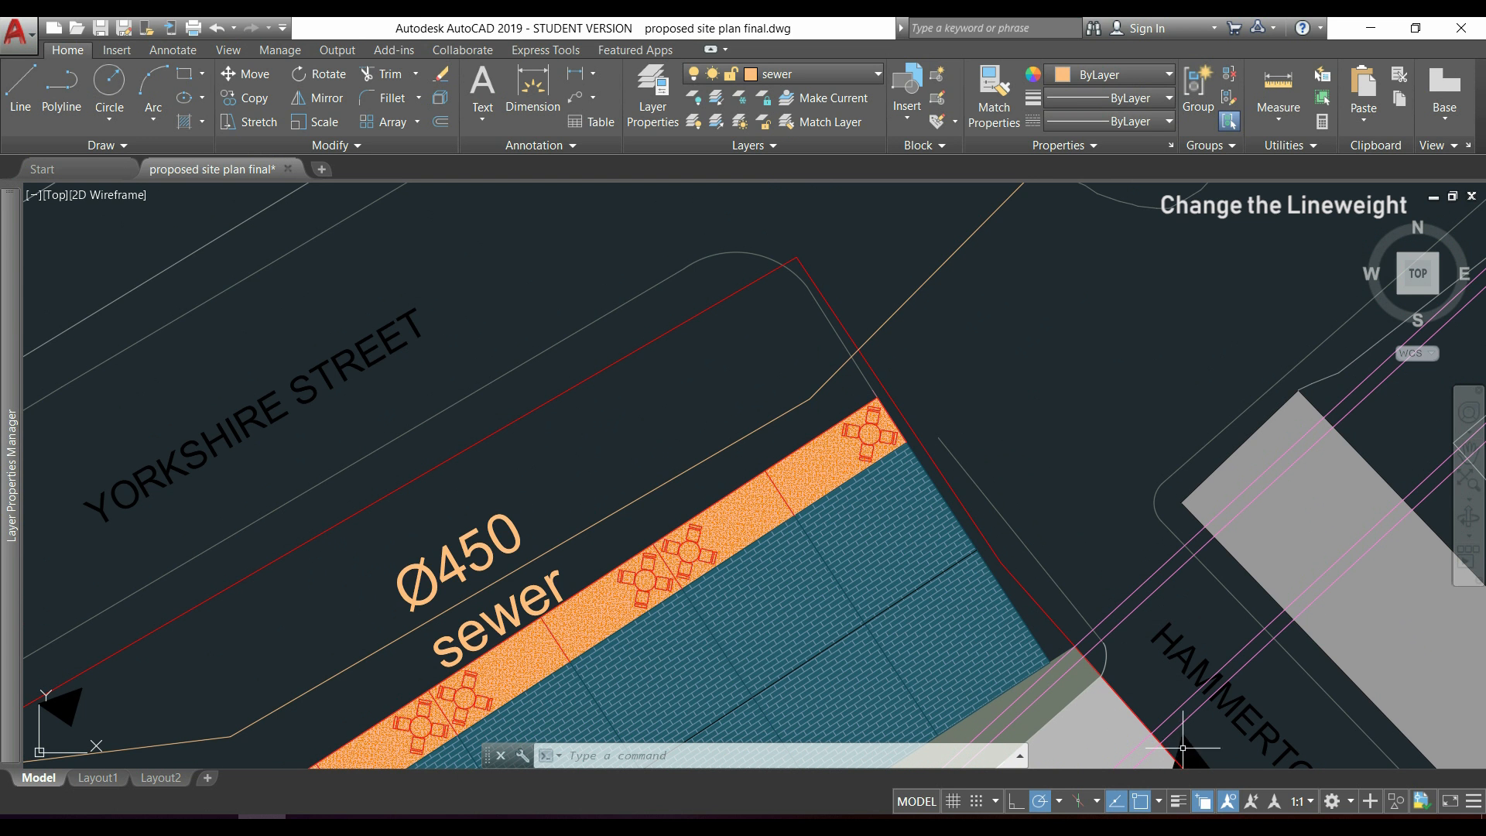
# Toggle Show/Hide Lineweight on the status bar so weighted lines render thick.
pyautogui.click(1181, 800)
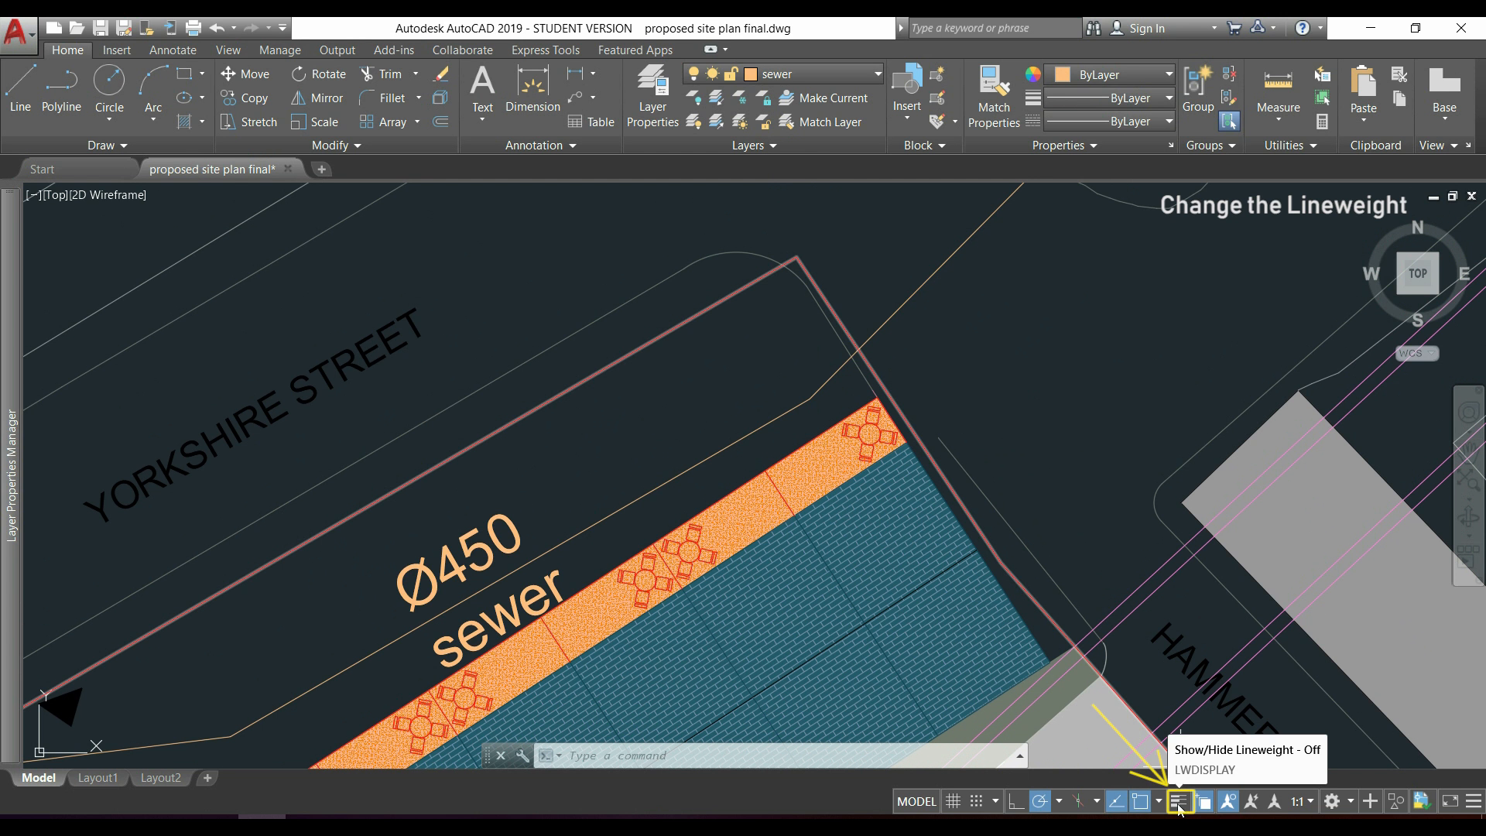
pyautogui.click(1183, 800)
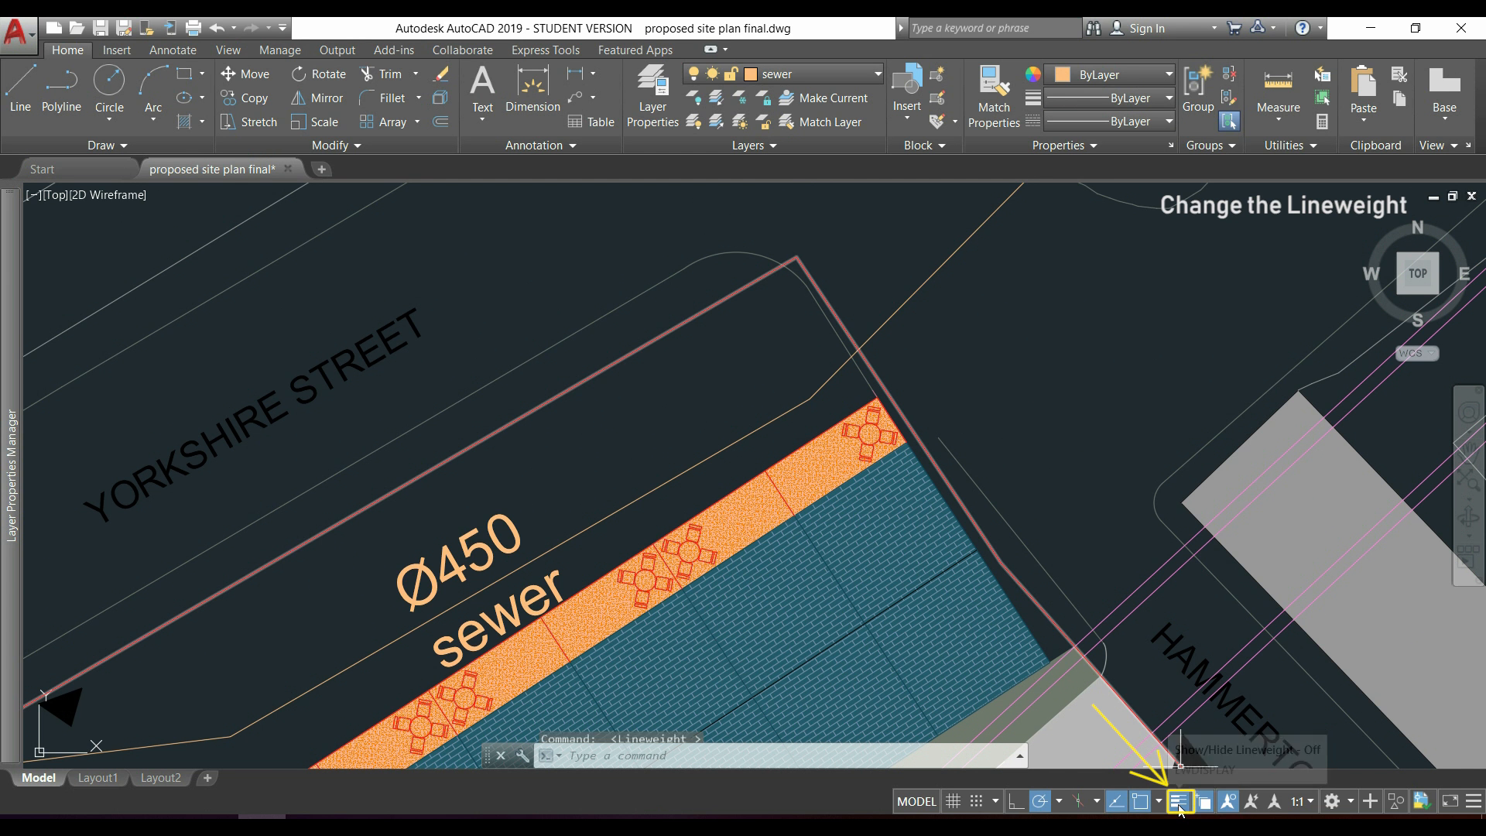
pyautogui.click(1178, 801)
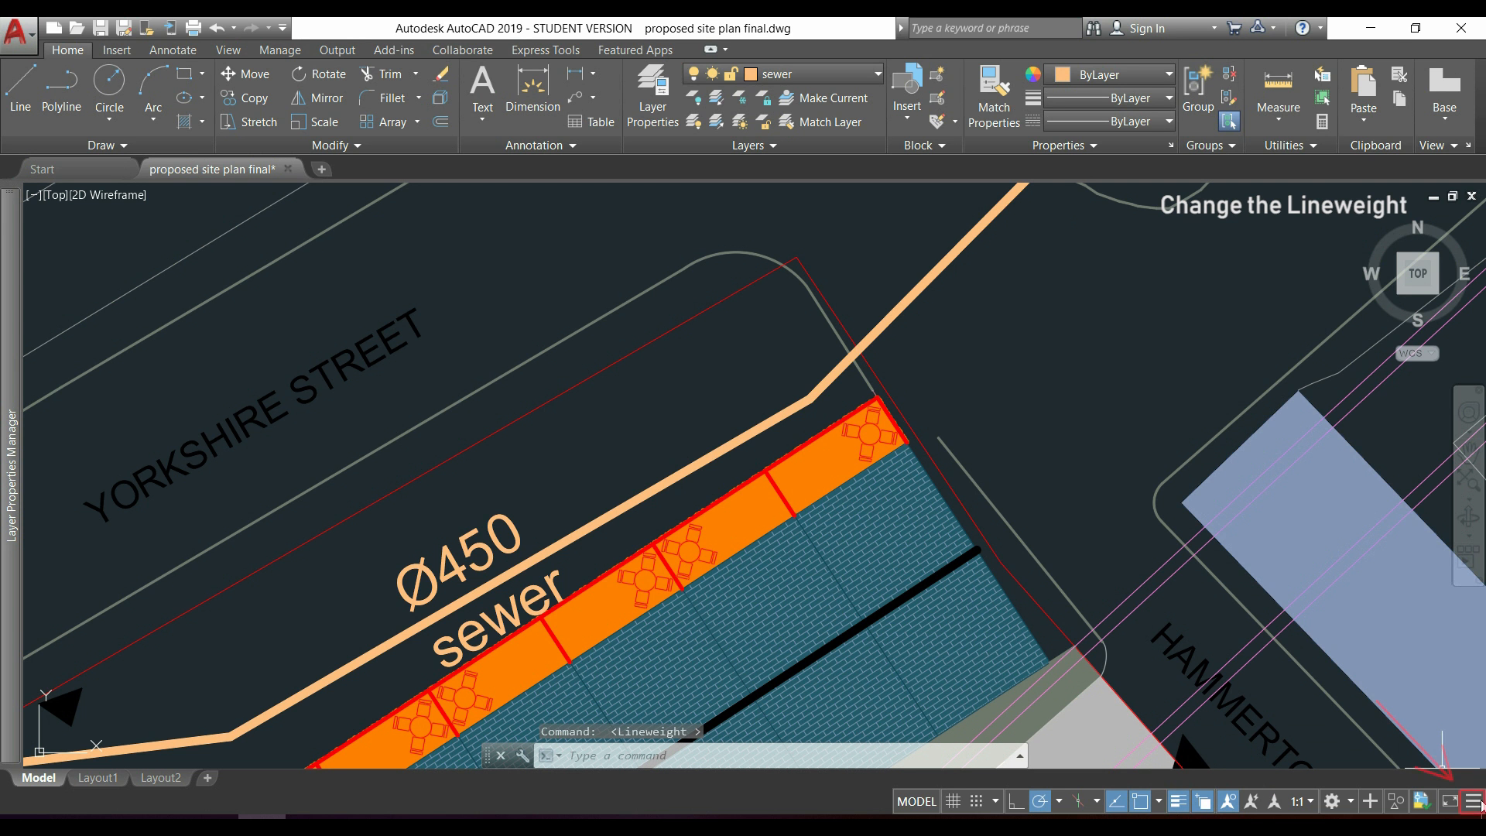
pyautogui.click(1471, 801)
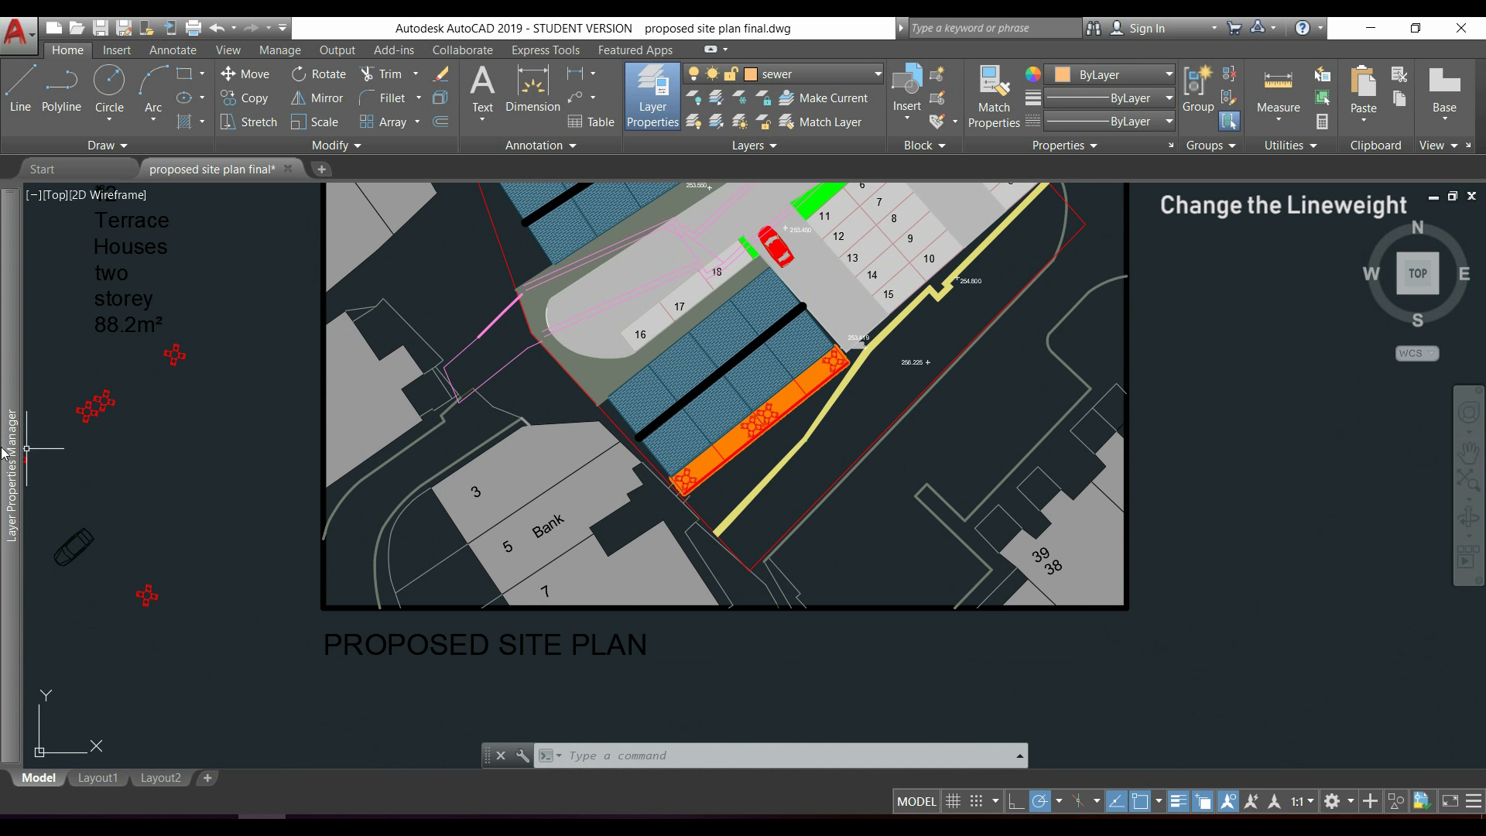
# Set the pavement layer's lineweight to 1.20 mm, then view Layout1.
pyautogui.click(653, 96)
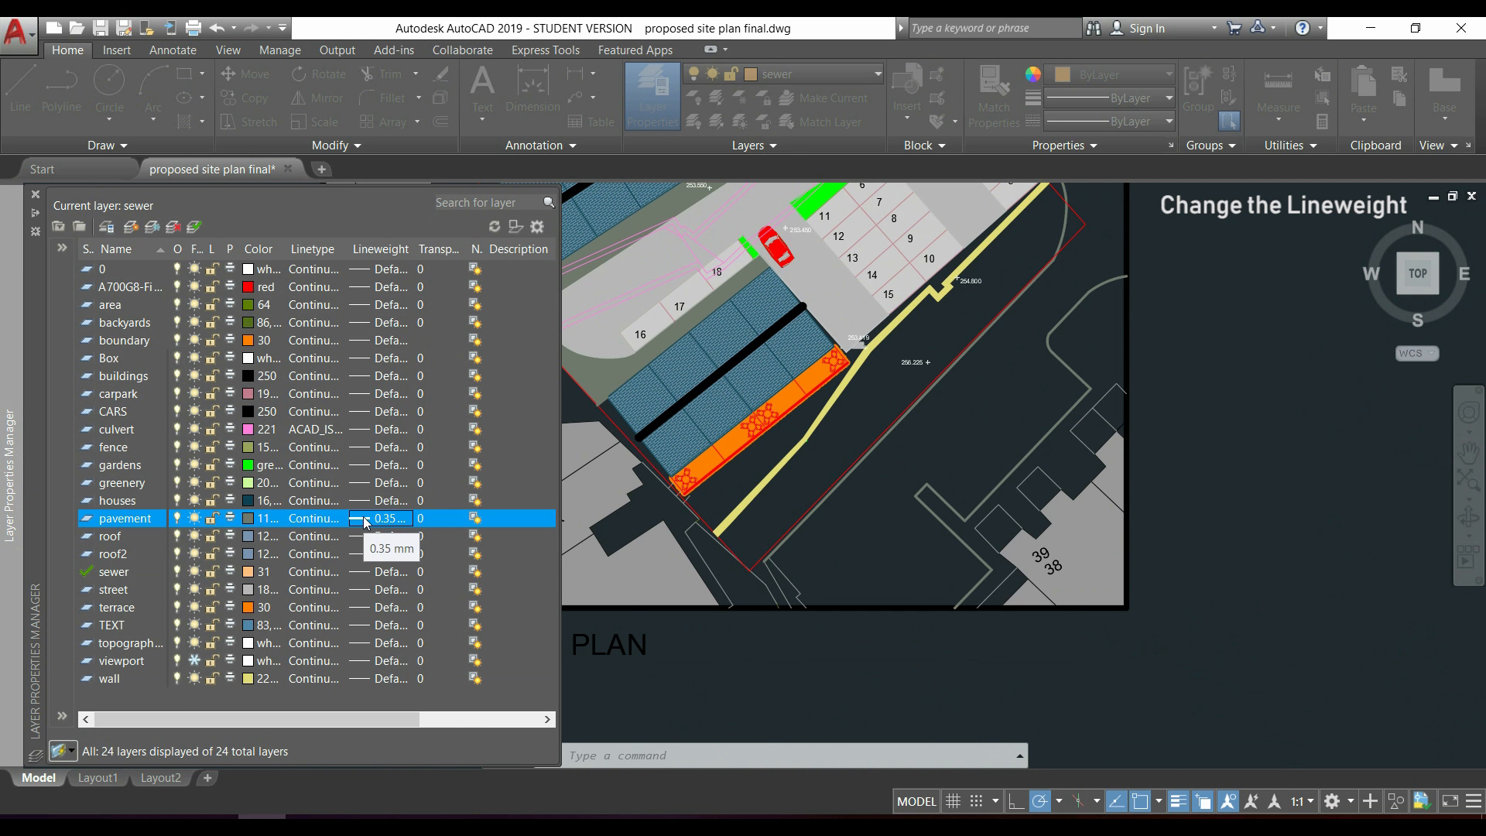
pyautogui.click(397, 518)
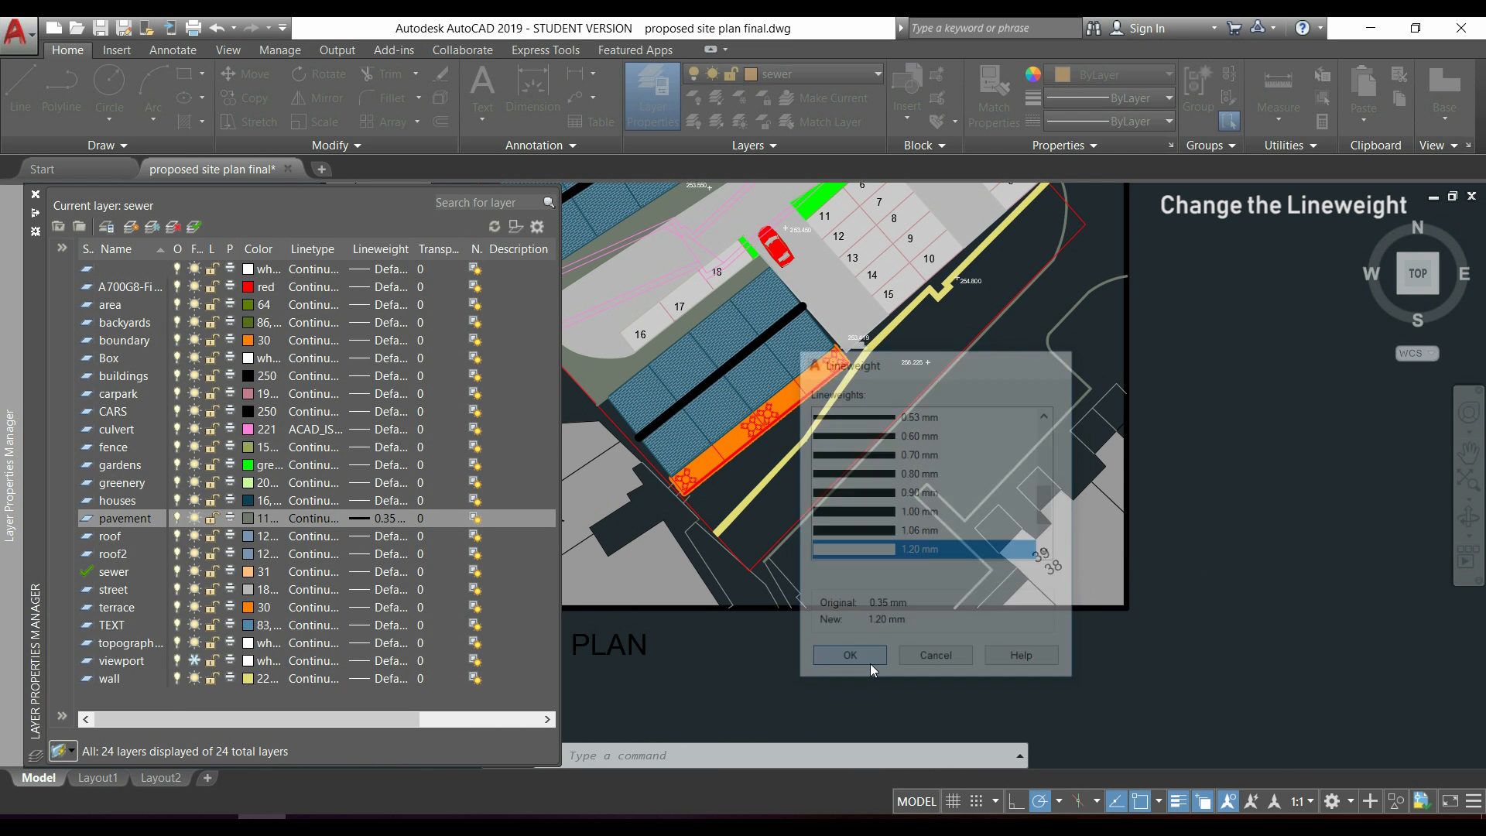
pyautogui.click(850, 655)
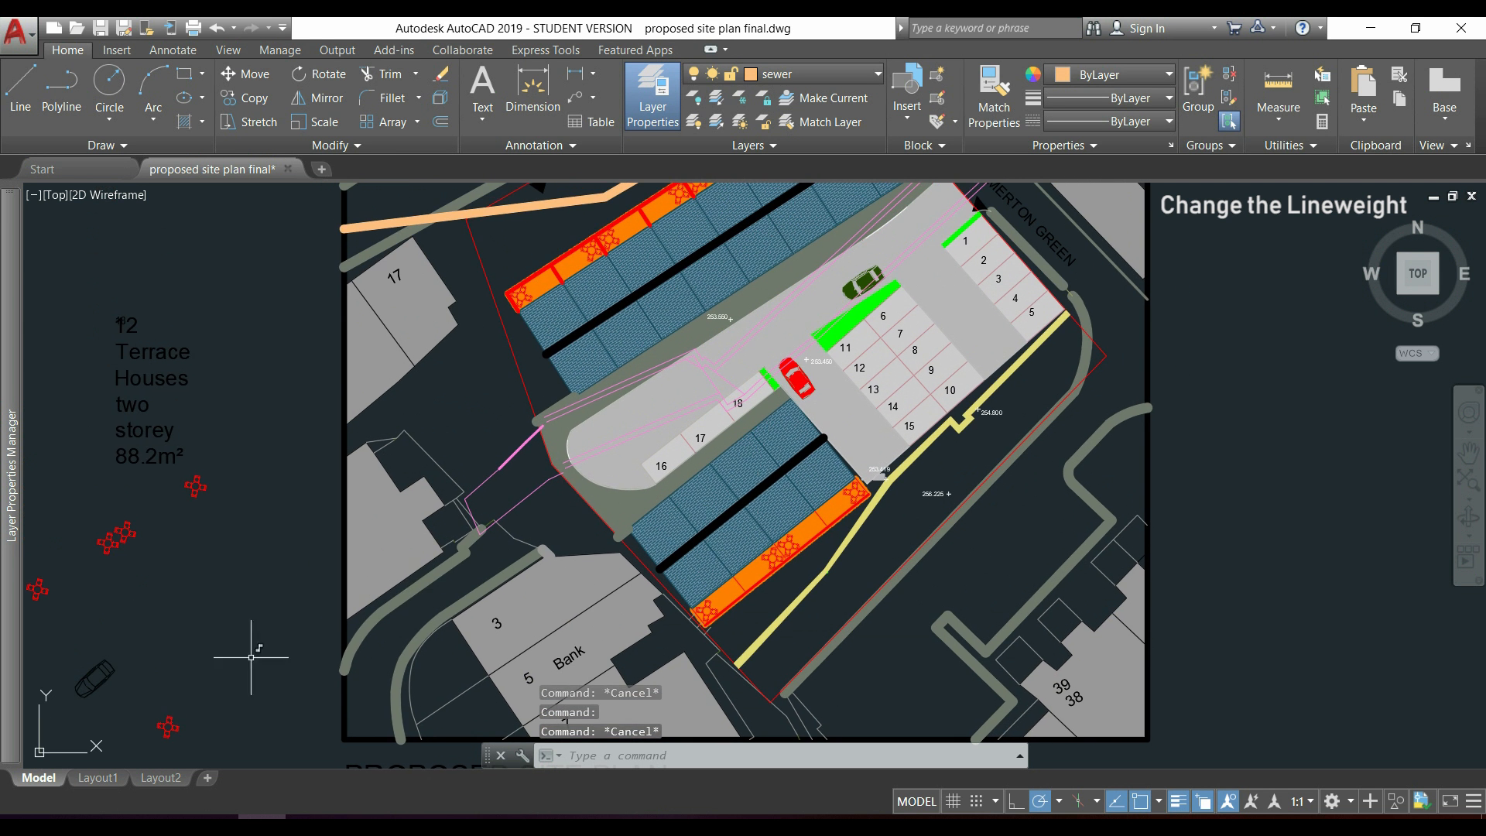
pyautogui.click(96, 777)
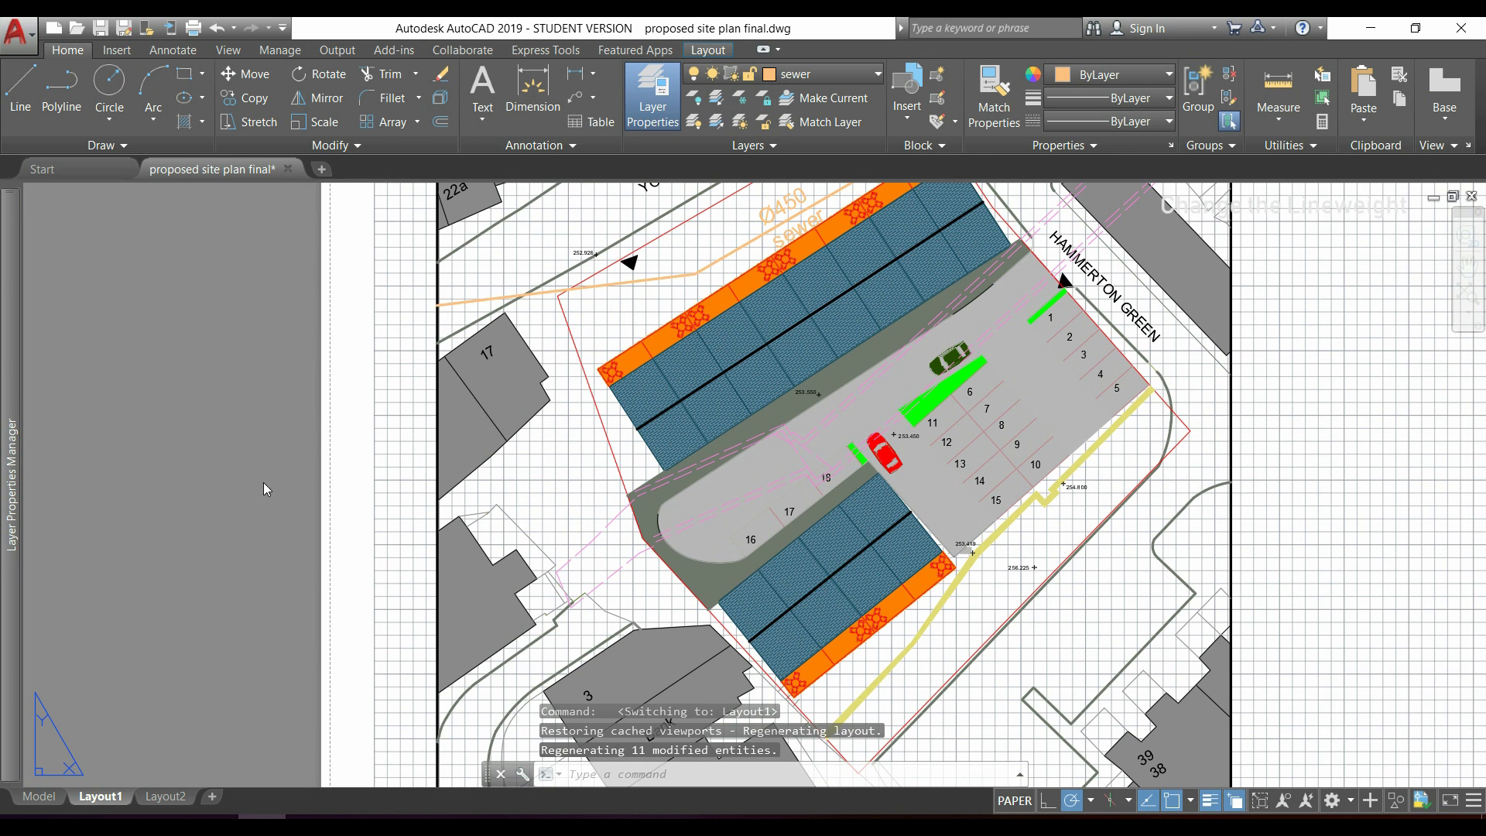